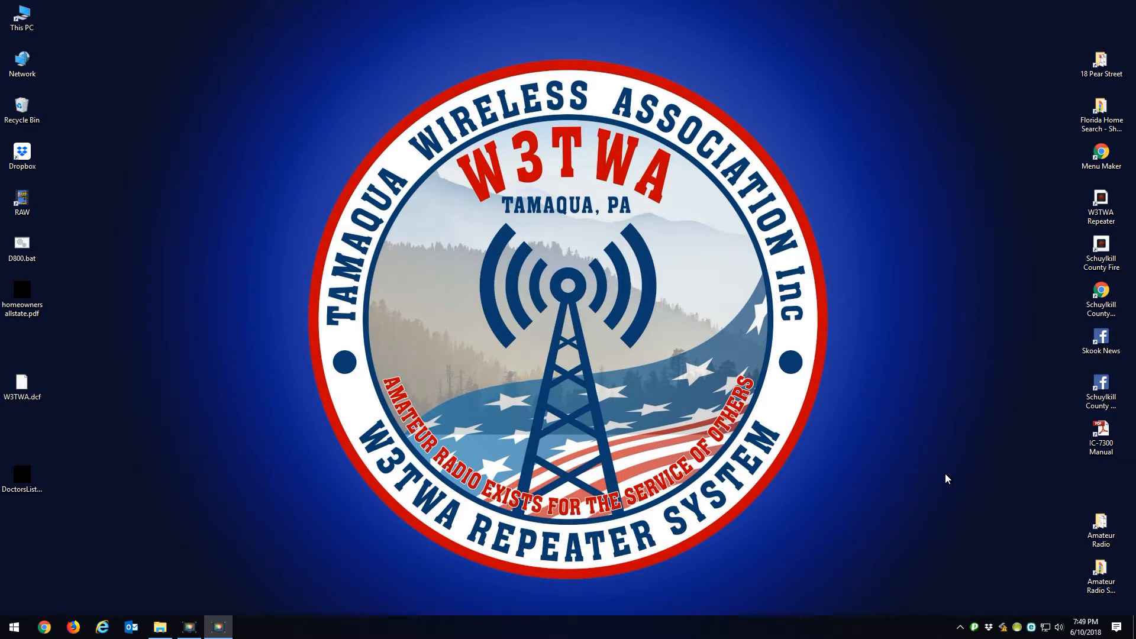
- Launch CPS 2017 from the Start menu on the default codeplug
{"action": "left_click", "coordinate": [13, 627]}
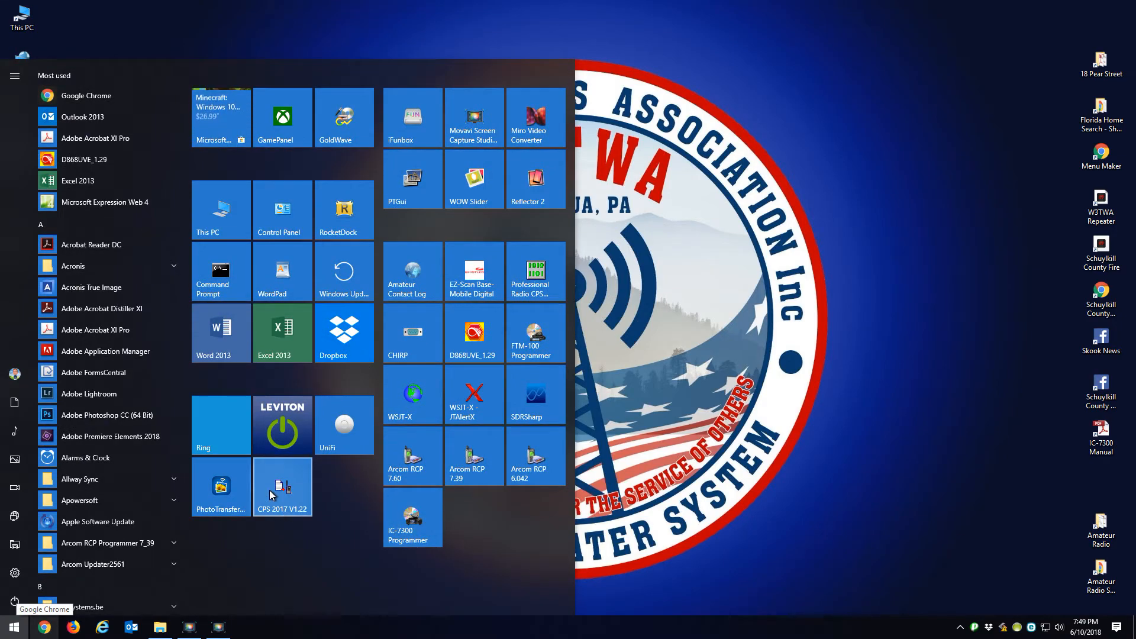
{"action": "left_click", "coordinate": [282, 487]}
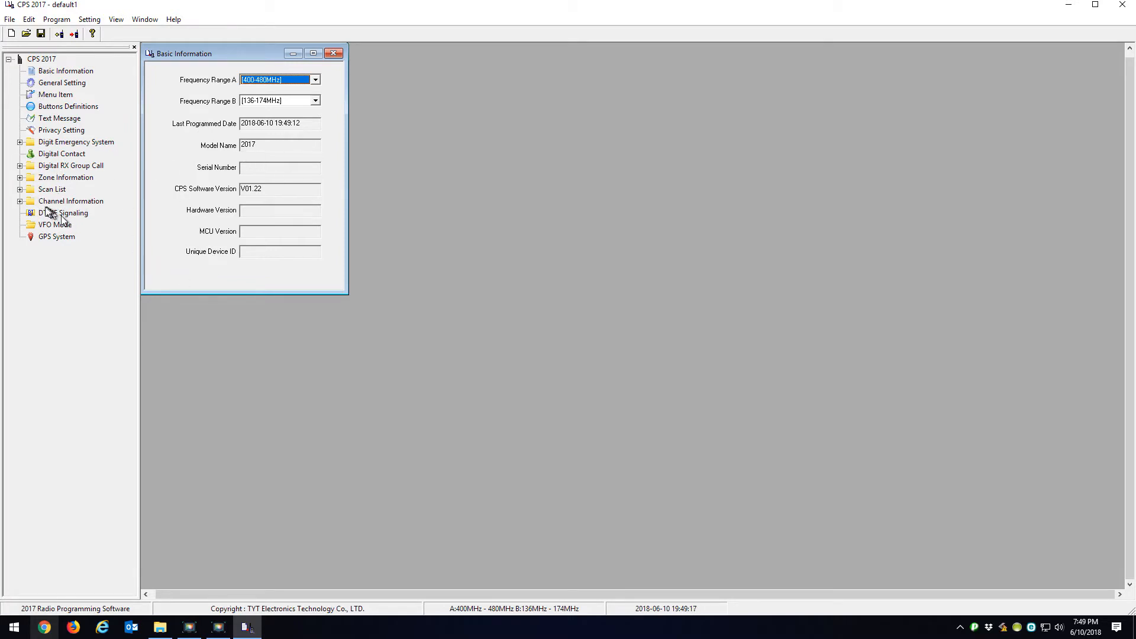
- Save the default codeplug as default1.rdt on the Desktop and close CPS 2017
{"action": "left_click", "coordinate": [20, 201]}
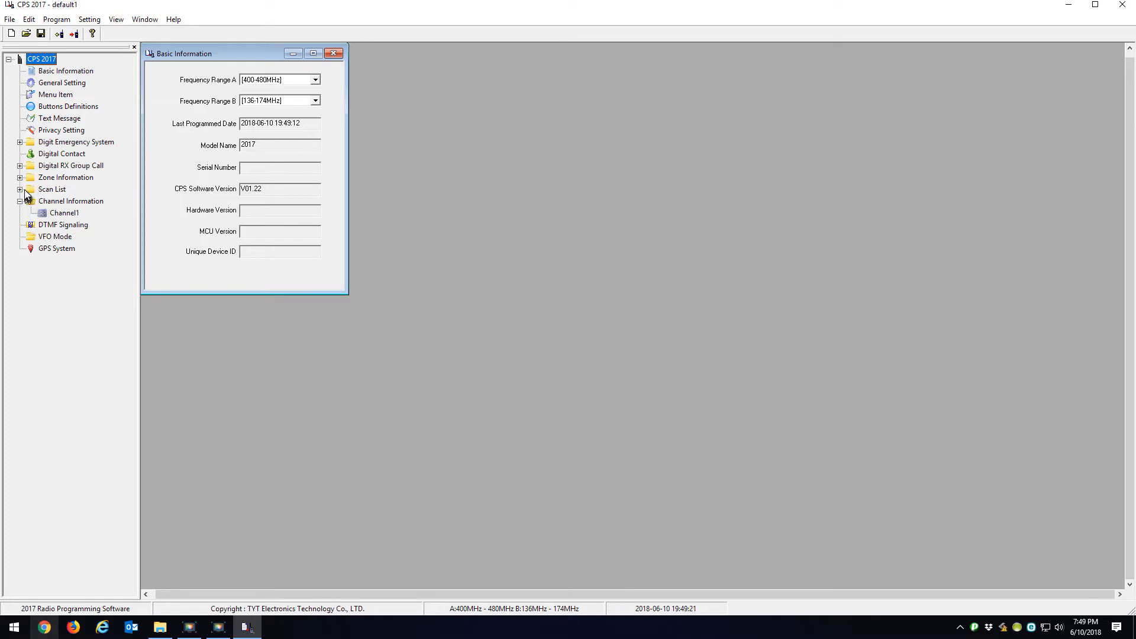
{"action": "left_click", "coordinate": [20, 176]}
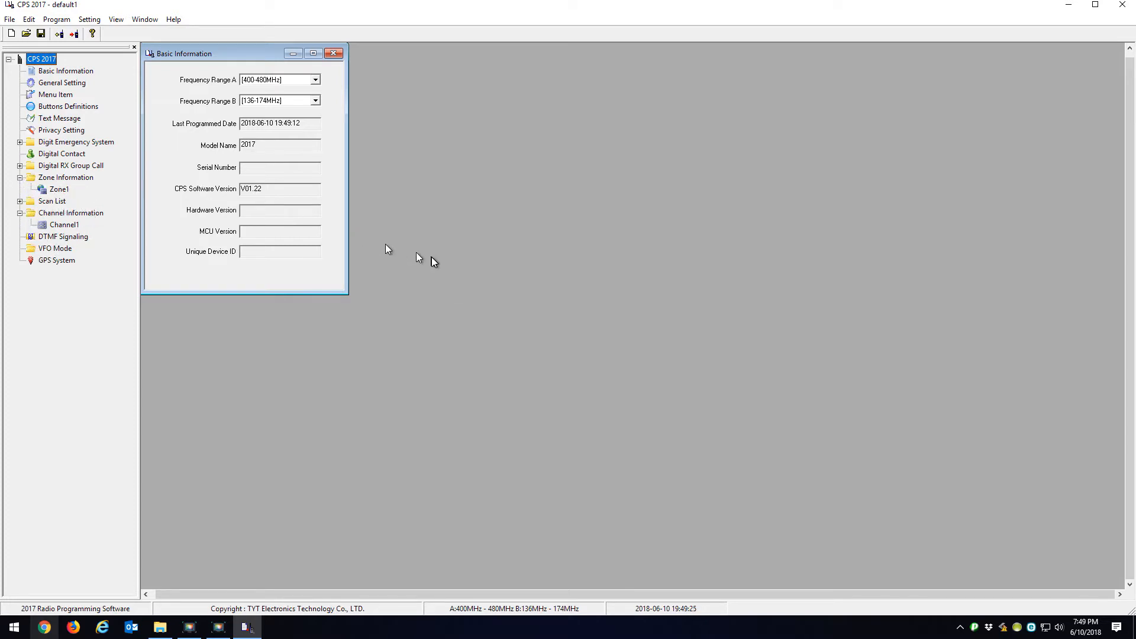
{"action": "mouse_move", "coordinate": [430, 262]}
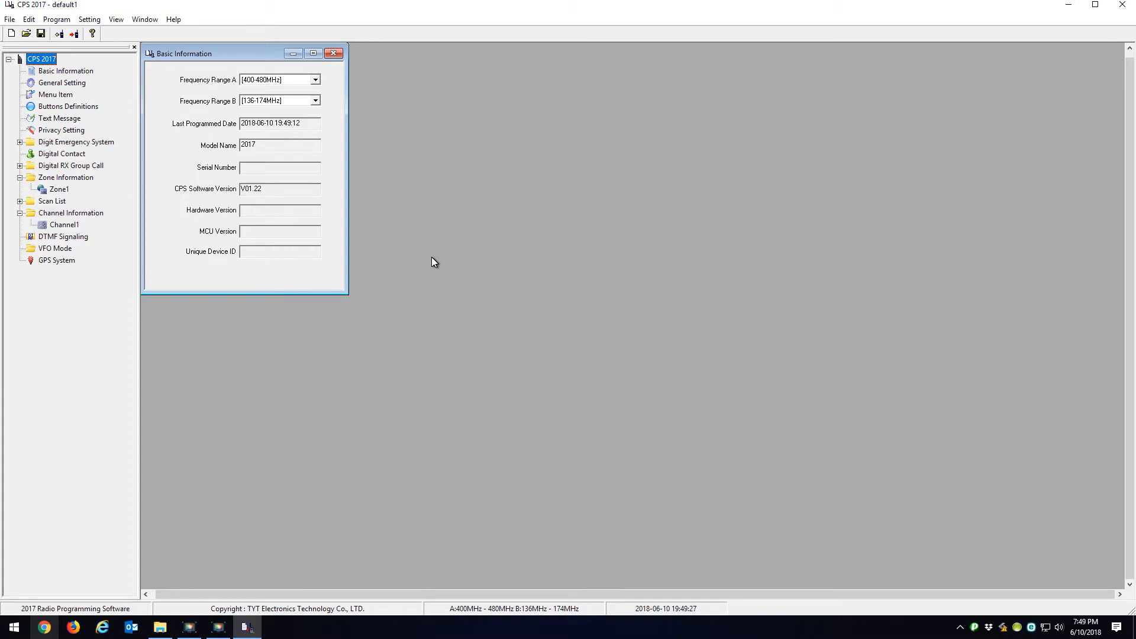
{"action": "left_click", "coordinate": [10, 19]}
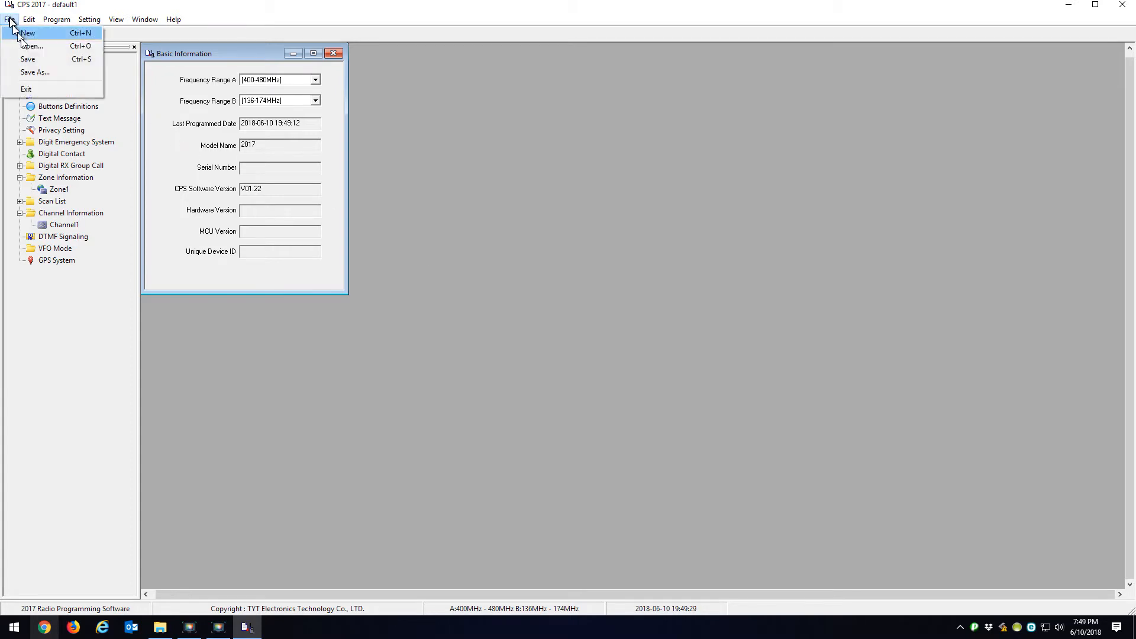
{"action": "left_click", "coordinate": [34, 72]}
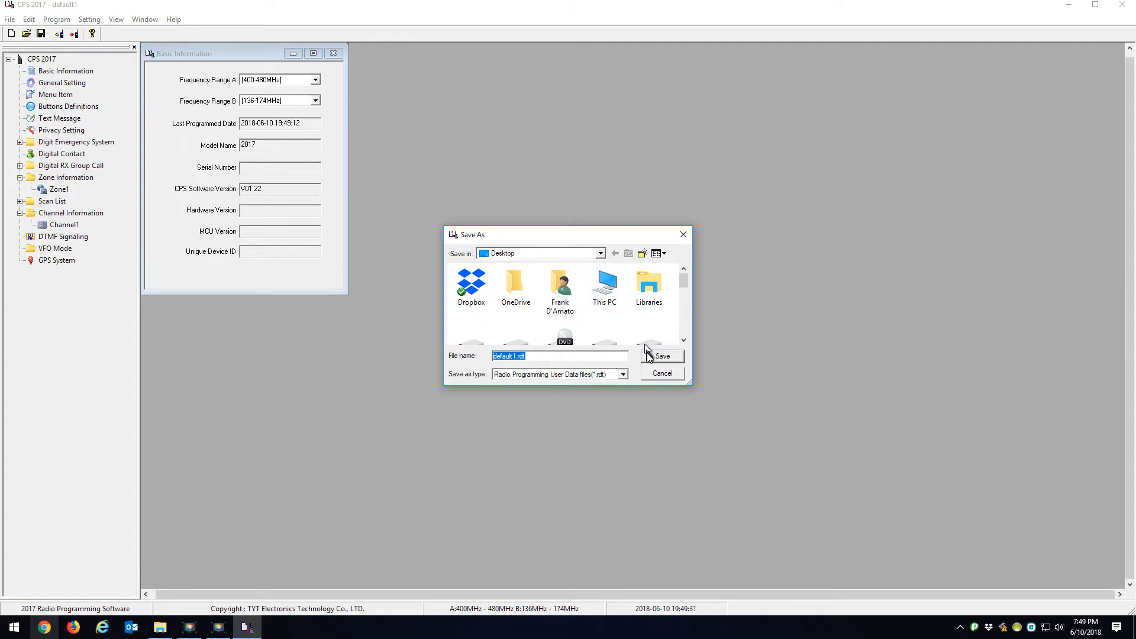
{"action": "left_click", "coordinate": [660, 356]}
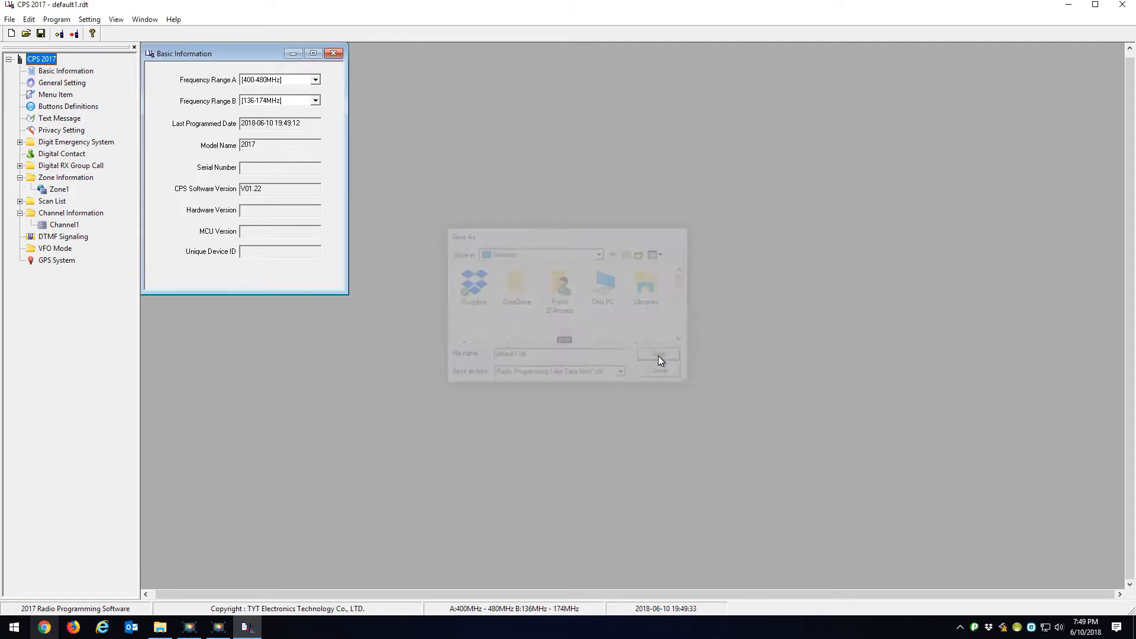
{"action": "left_click", "coordinate": [658, 354]}
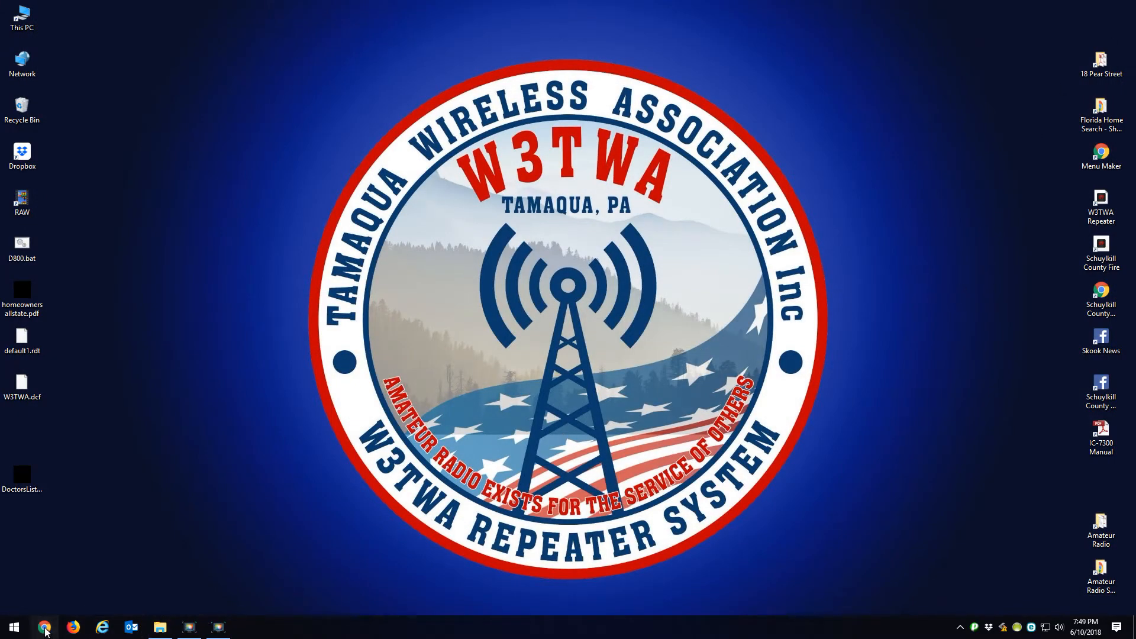
- Browse the W3TWA site's 442.2900 repeater page down to its codeplug download links
{"action": "left_click", "coordinate": [45, 627]}
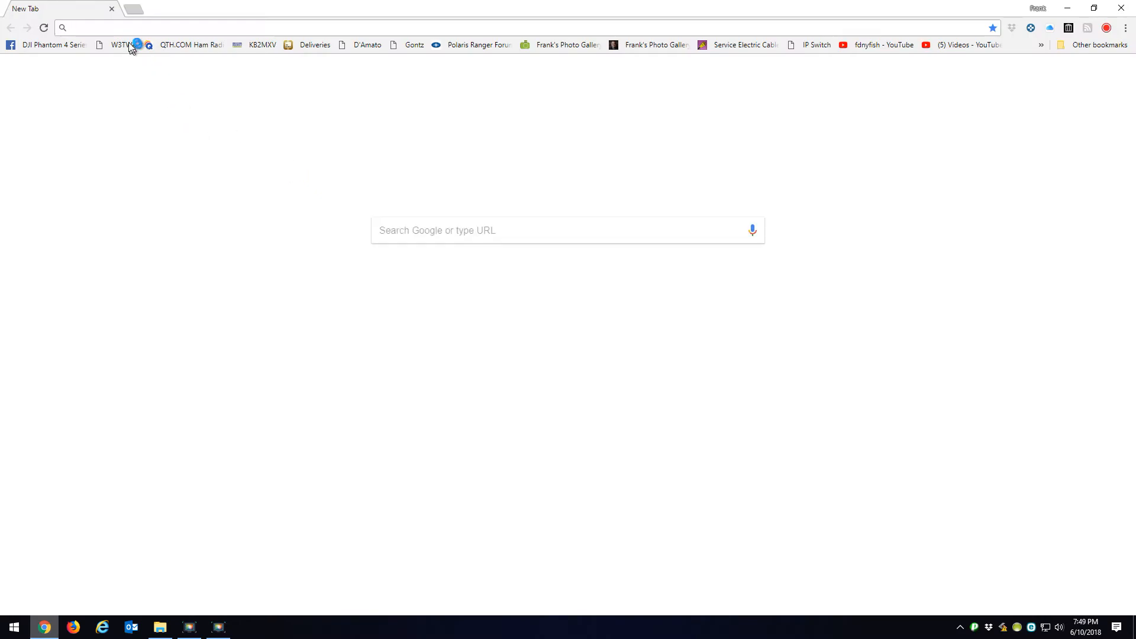
{"action": "left_click", "coordinate": [120, 44]}
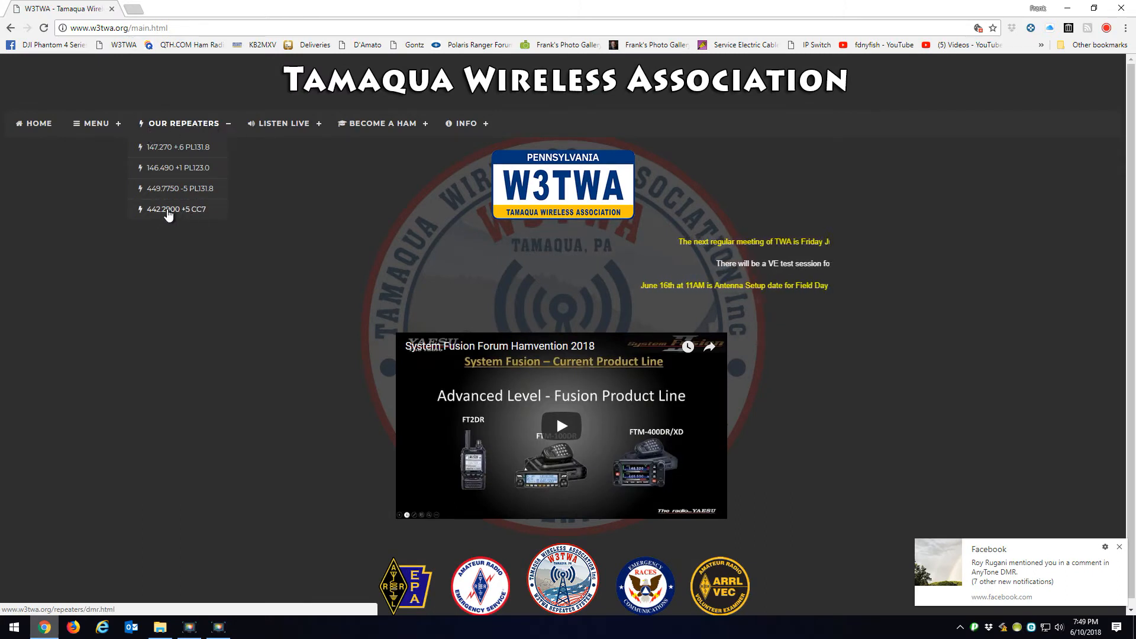
{"action": "left_click", "coordinate": [174, 209]}
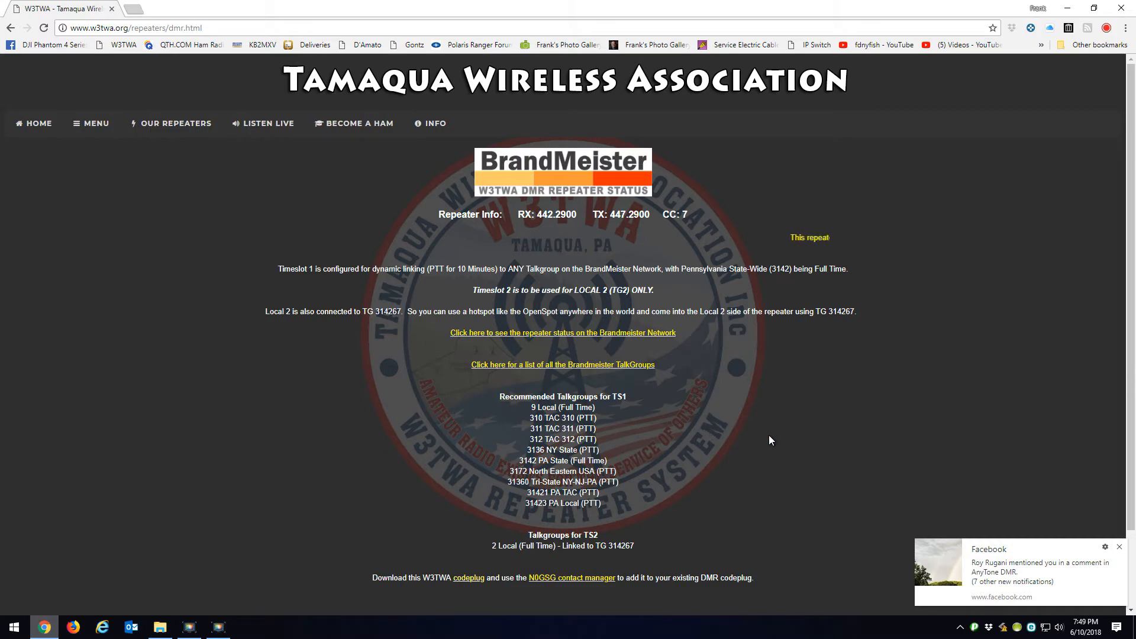
{"action": "scroll", "scroll_direction": "down", "scroll_amount": 3}
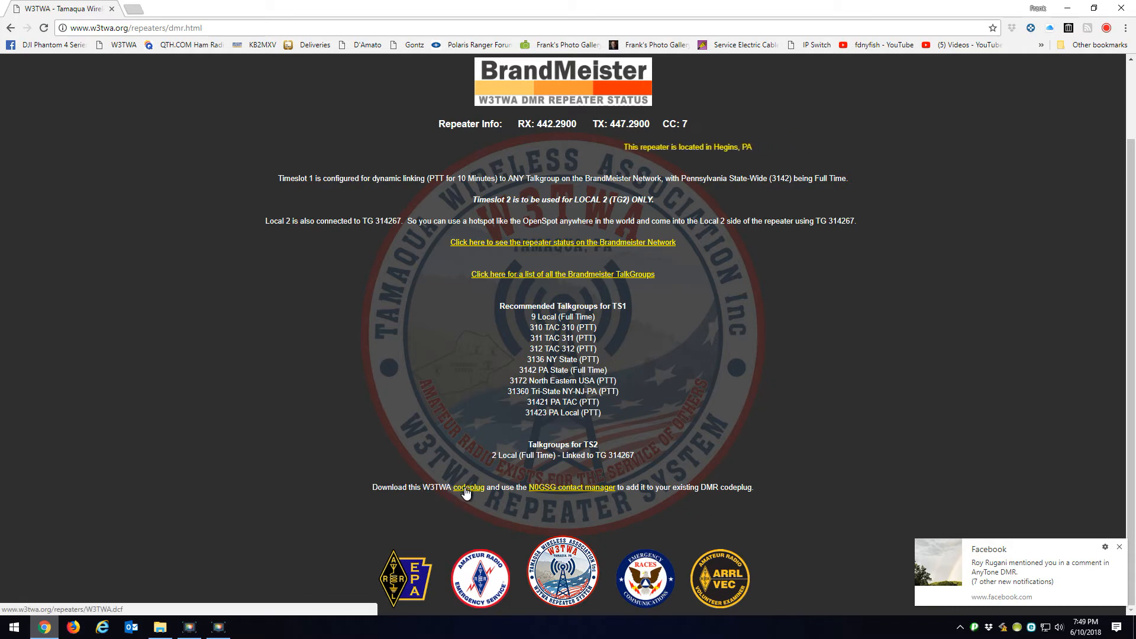
{"action": "mouse_move", "coordinate": [554, 491]}
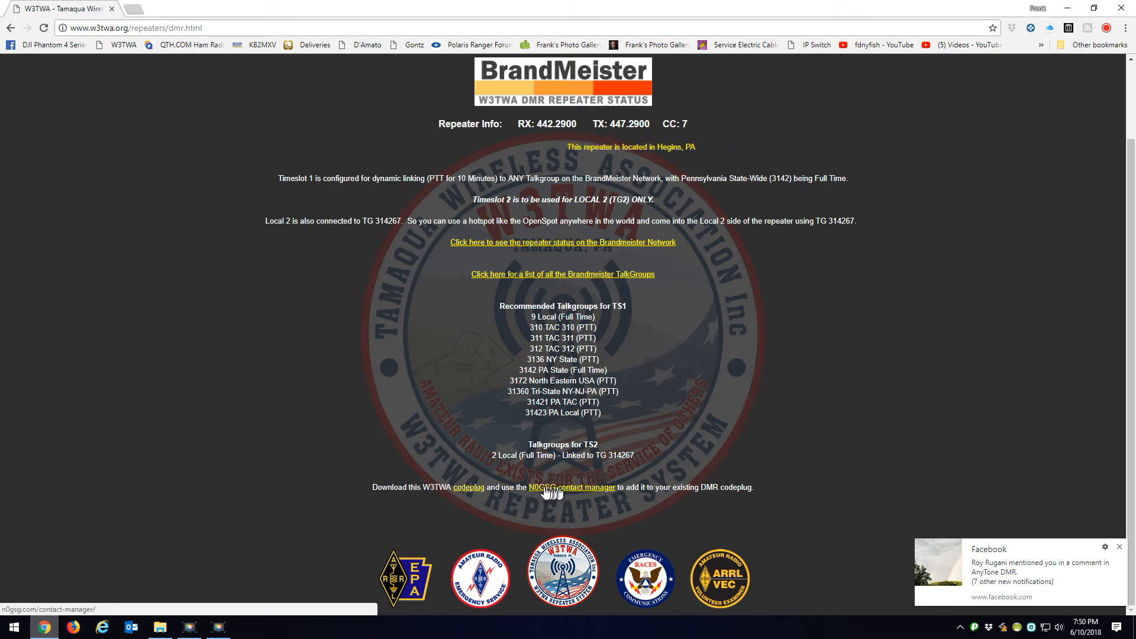
{"action": "mouse_move", "coordinate": [575, 492]}
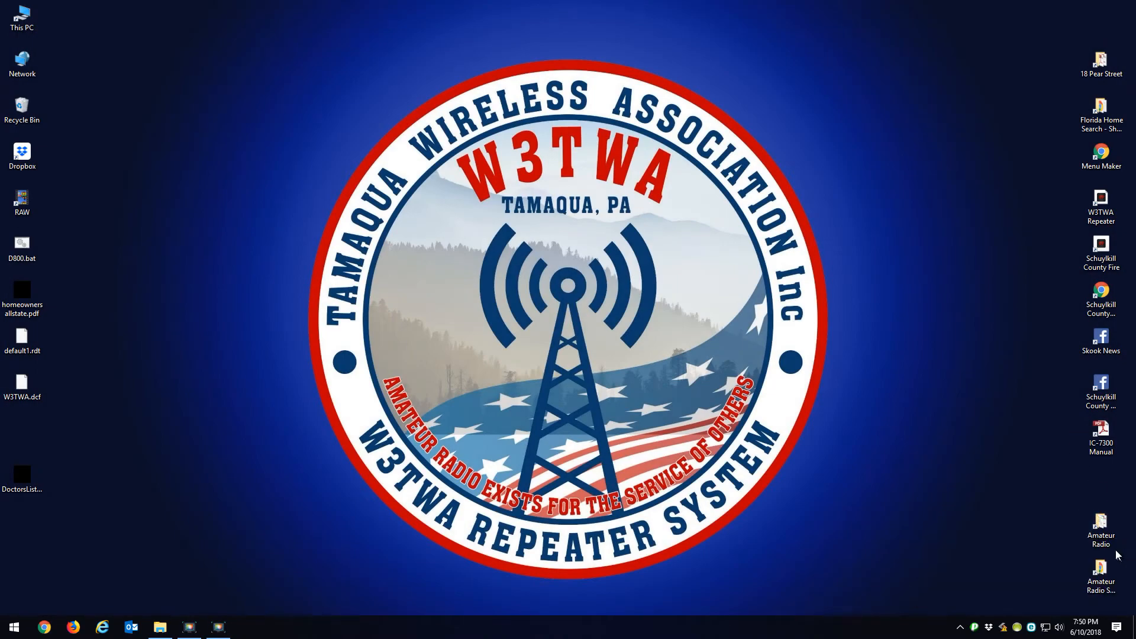
- Launch ContactManagerV250.exe from the Amateur Radio shortcuts folder
{"action": "left_click", "coordinate": [160, 627]}
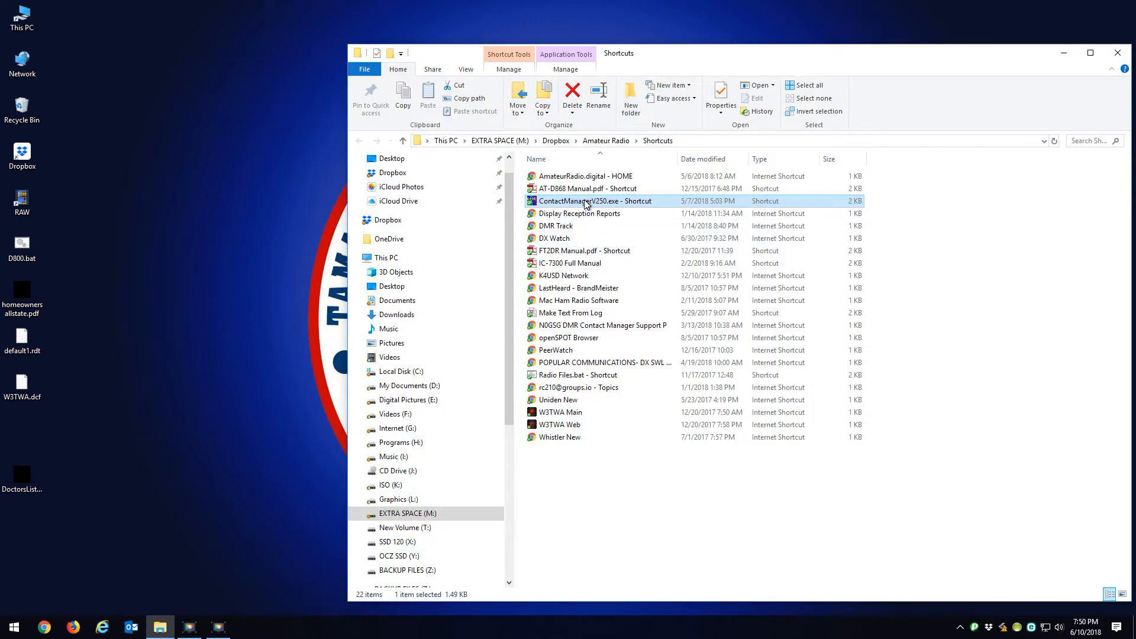
{"action": "double_click", "coordinate": [586, 201]}
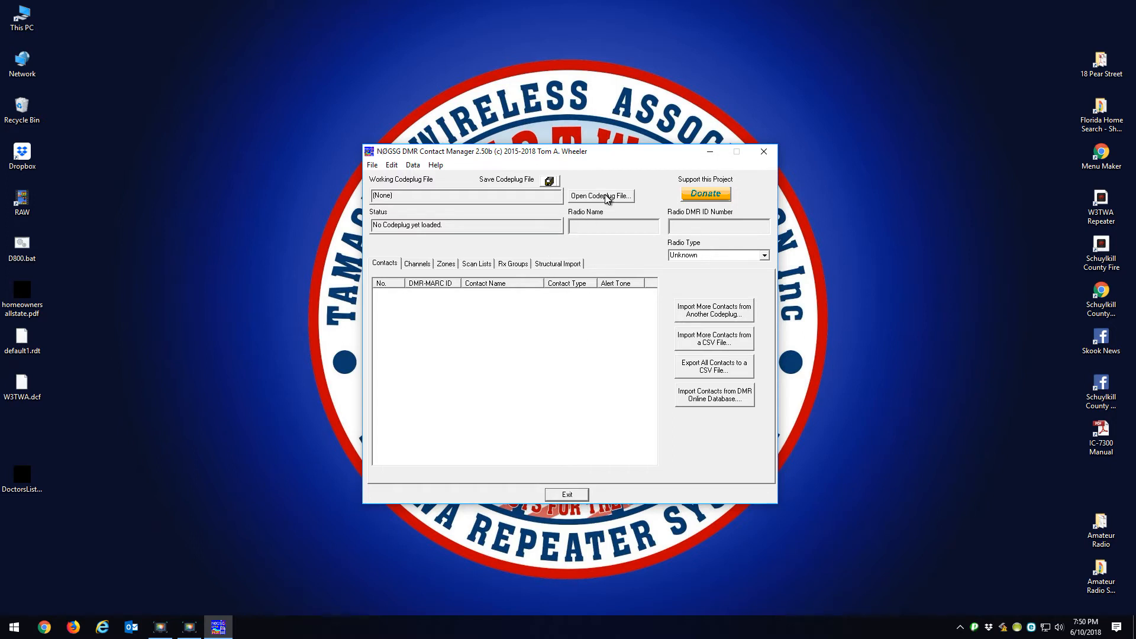
- Load default1.rdt from the Desktop into the Contact Manager
{"action": "left_click", "coordinate": [600, 195]}
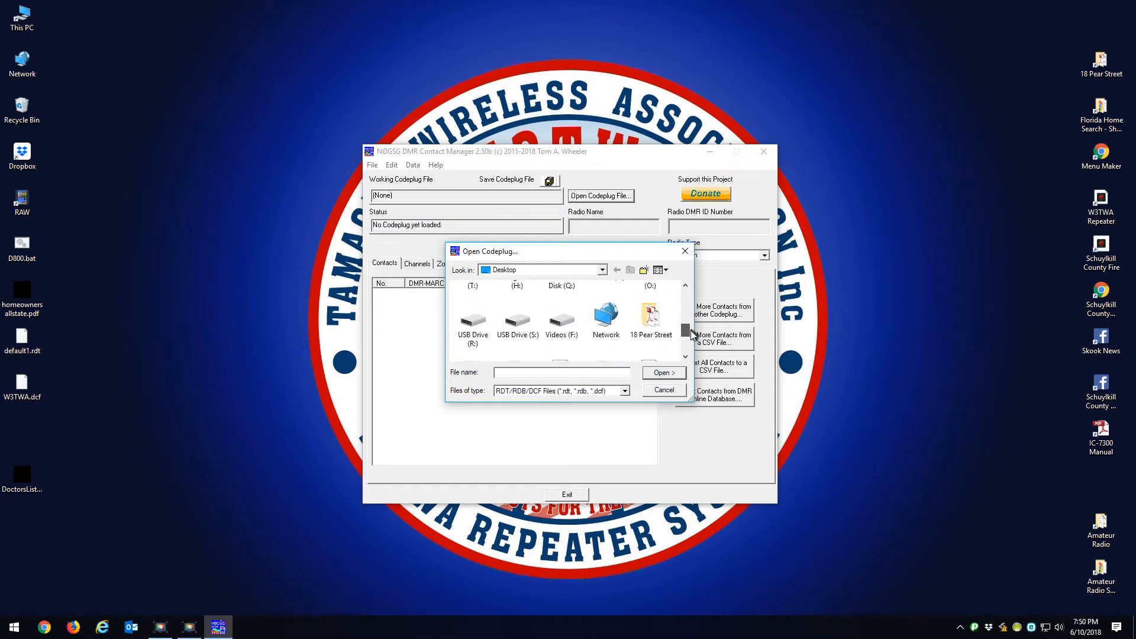
{"action": "left_click", "coordinate": [561, 304]}
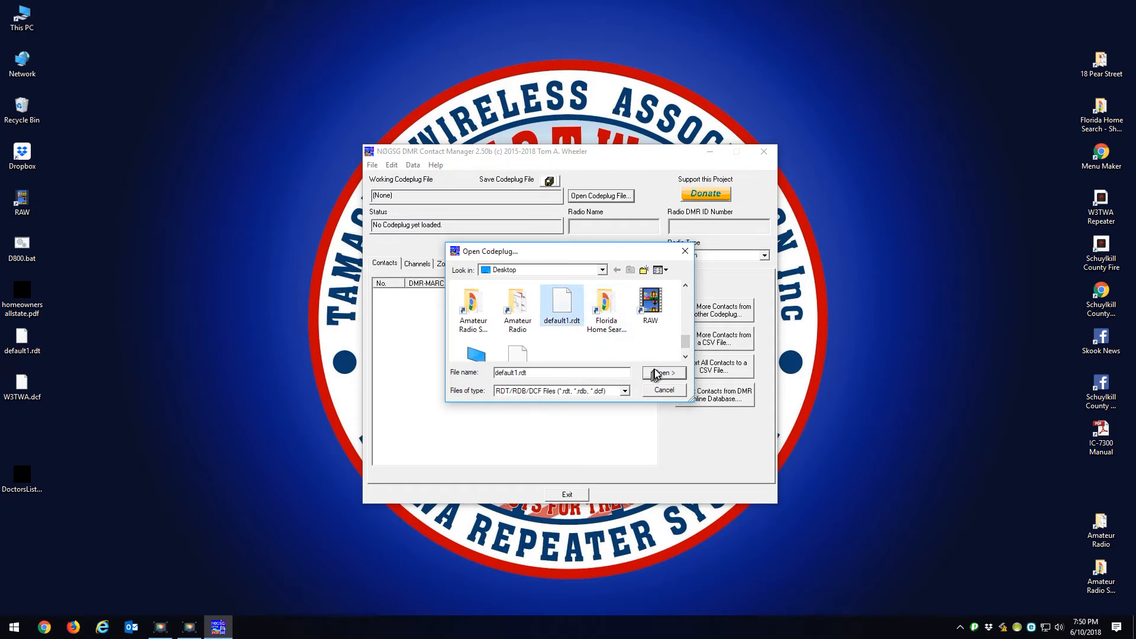
{"action": "left_click", "coordinate": [660, 373]}
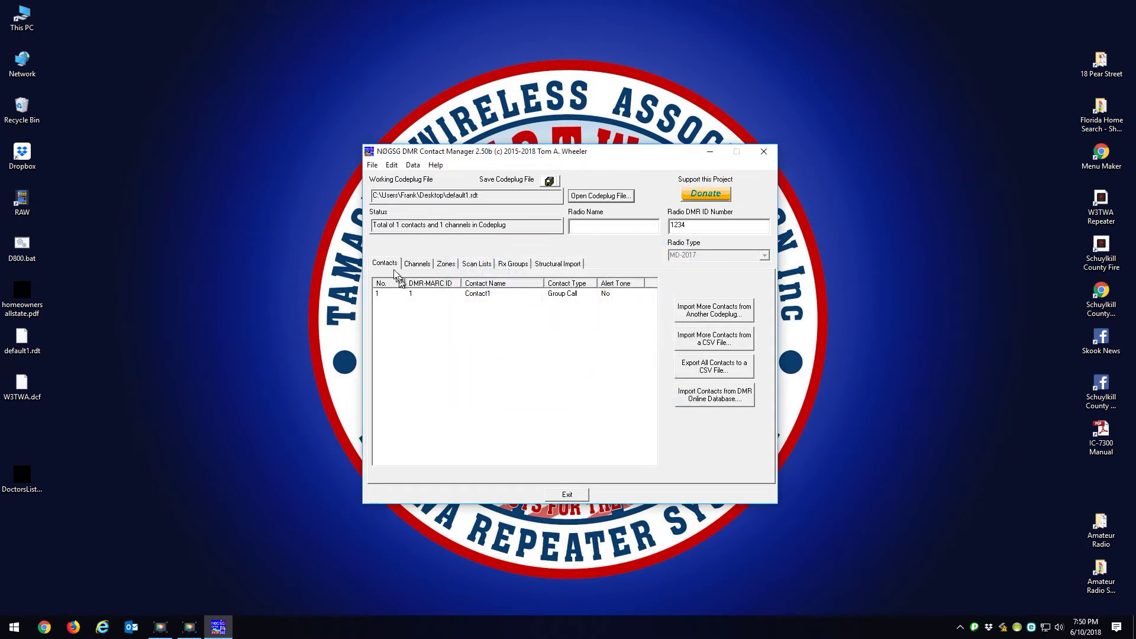
{"action": "mouse_move", "coordinate": [491, 299]}
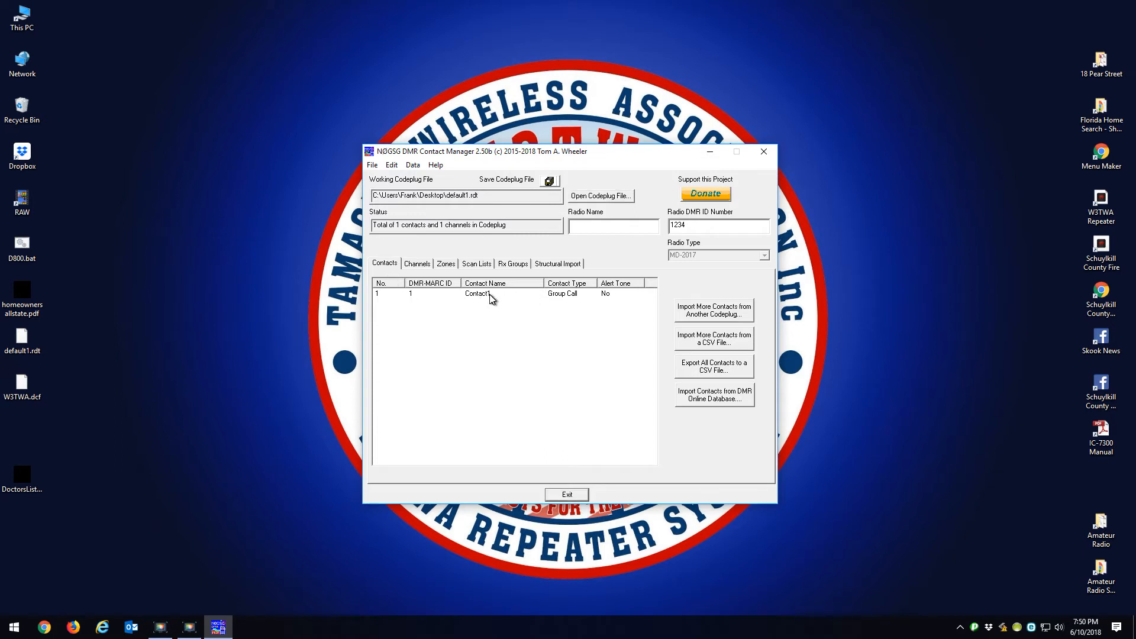
- Review the single channel and zone, then show the Structural Import options
{"action": "left_click", "coordinate": [416, 262]}
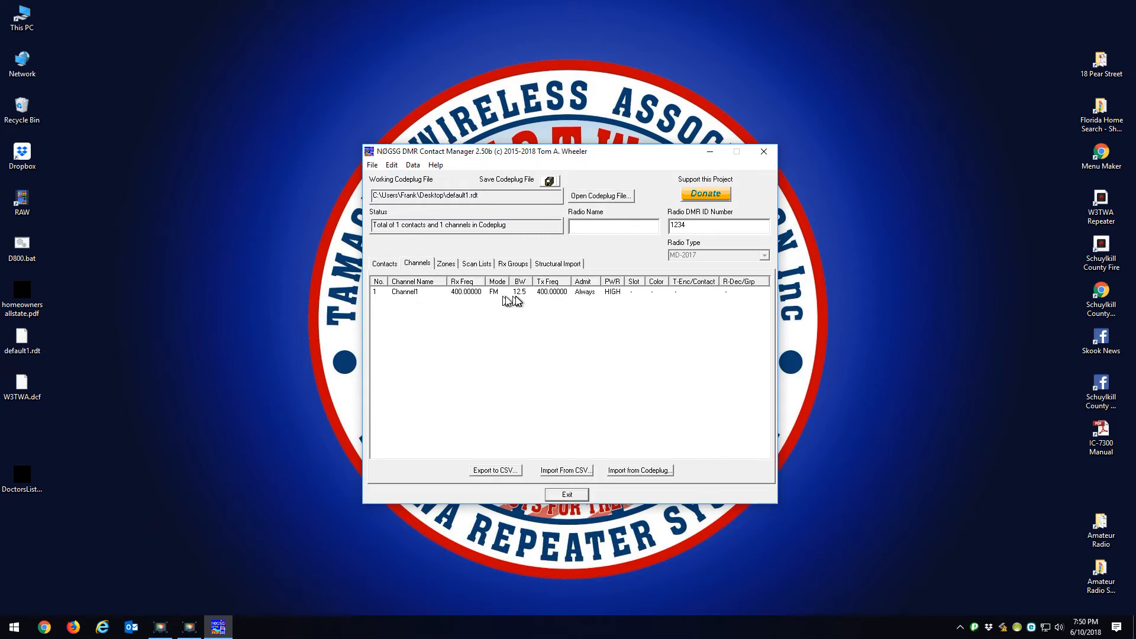
{"action": "left_click", "coordinate": [446, 263]}
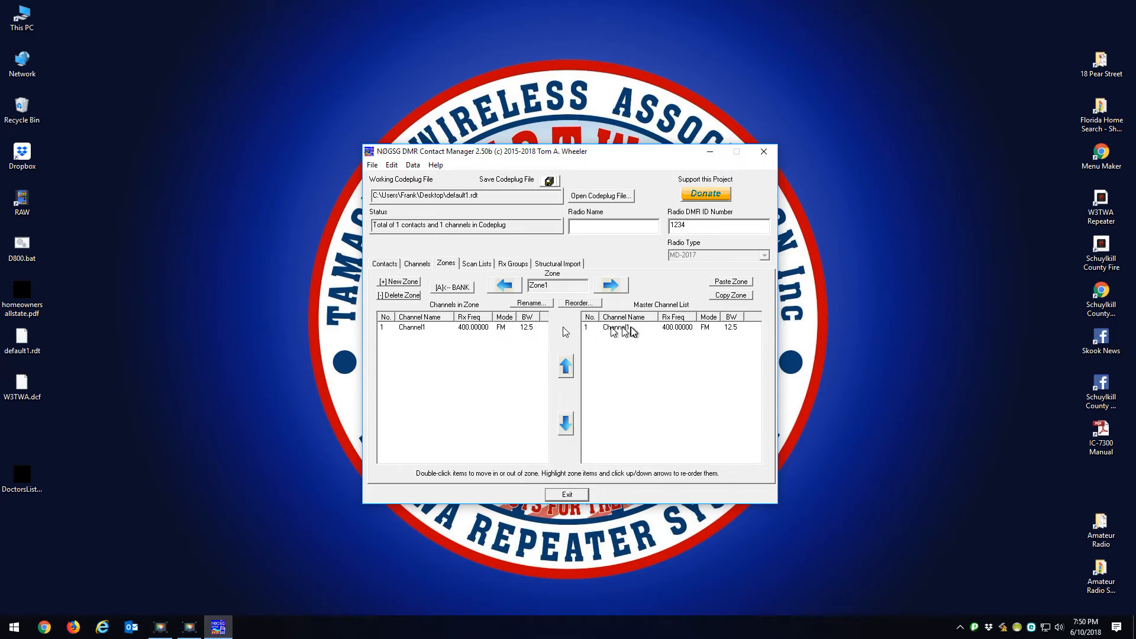
{"action": "mouse_move", "coordinate": [686, 344]}
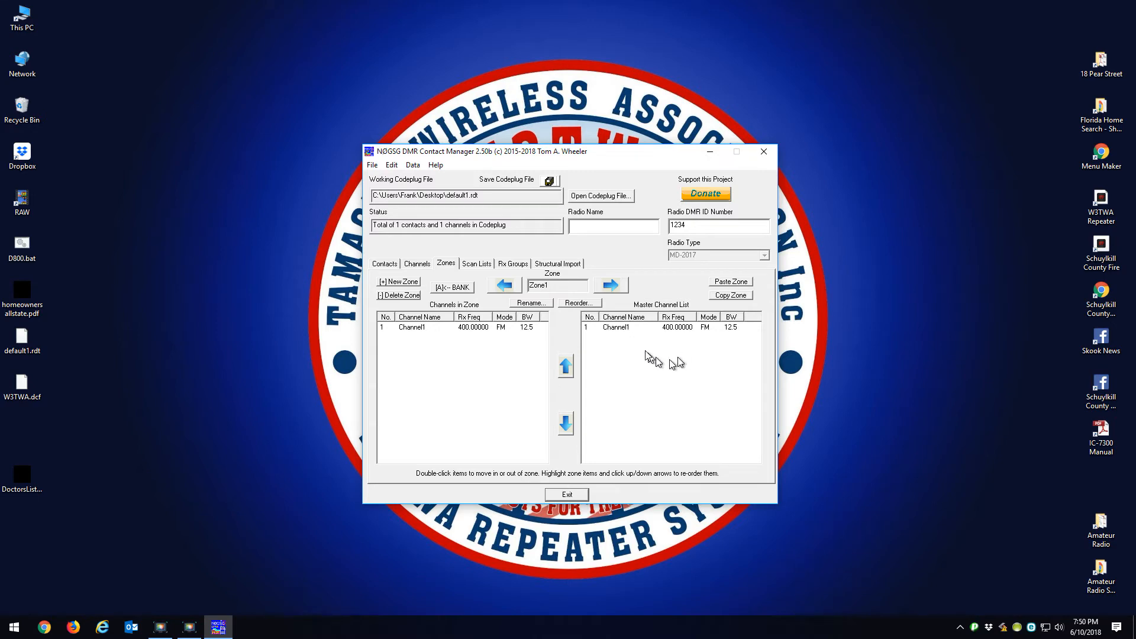
{"action": "left_click", "coordinate": [557, 262]}
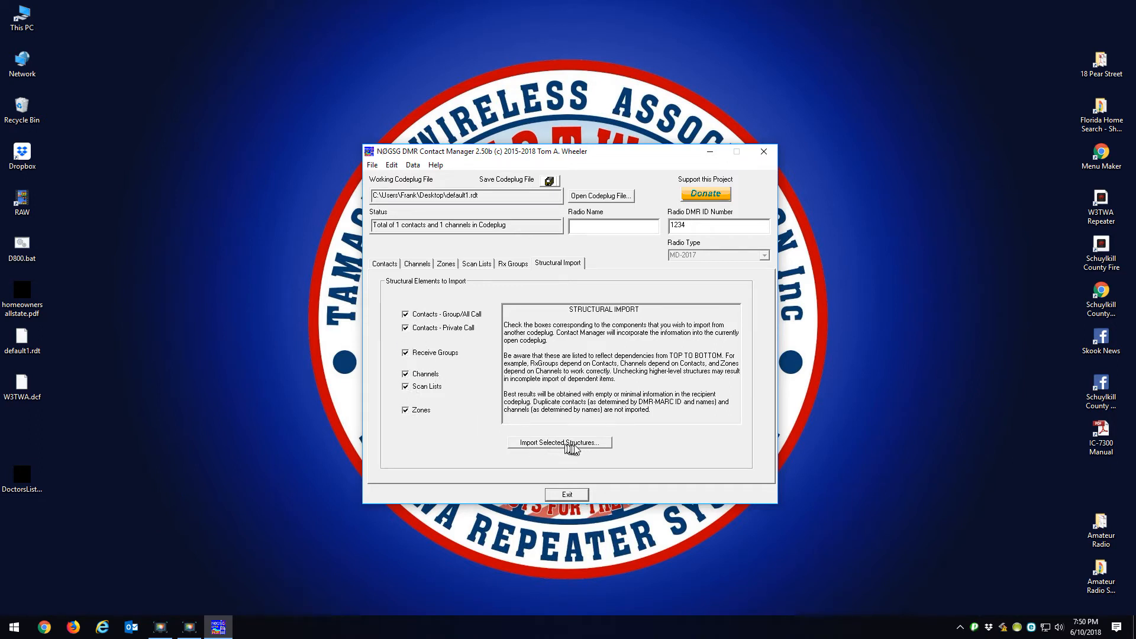
- Select W3TWA.dcf on the Desktop as the codeplug to import structures from
{"action": "left_click", "coordinate": [560, 442]}
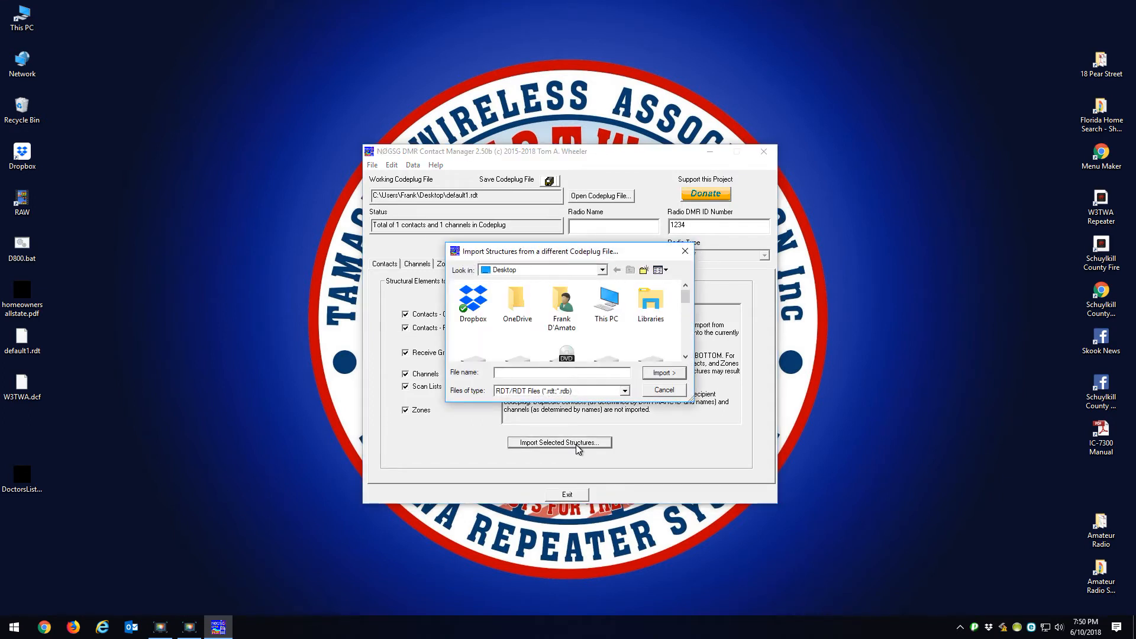
{"action": "mouse_move", "coordinate": [517, 286]}
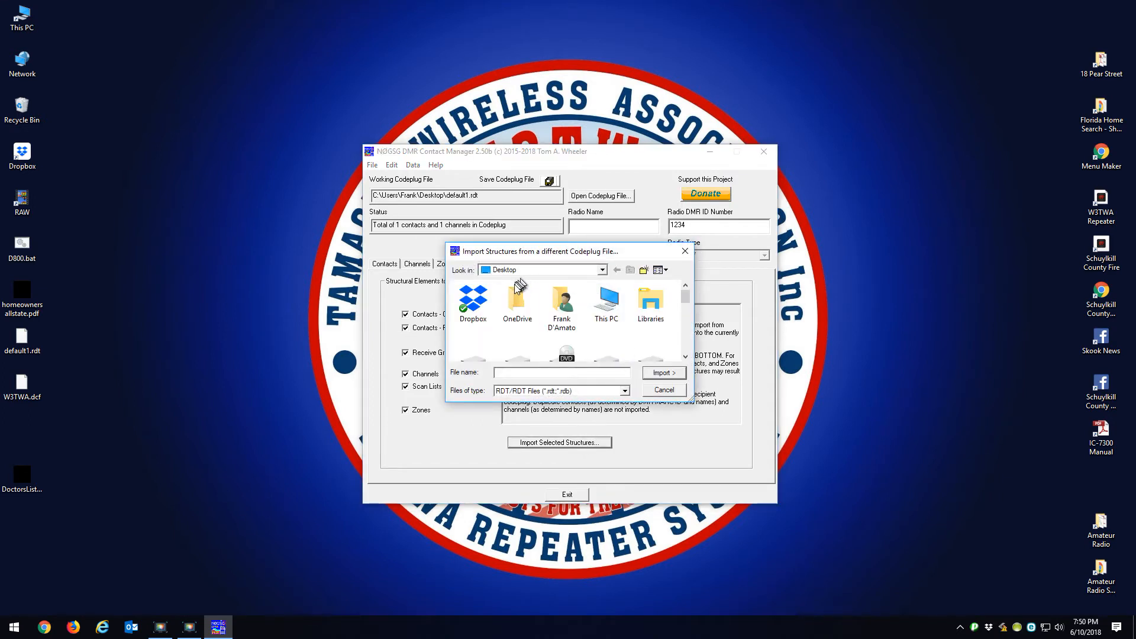
{"action": "mouse_move", "coordinate": [556, 347]}
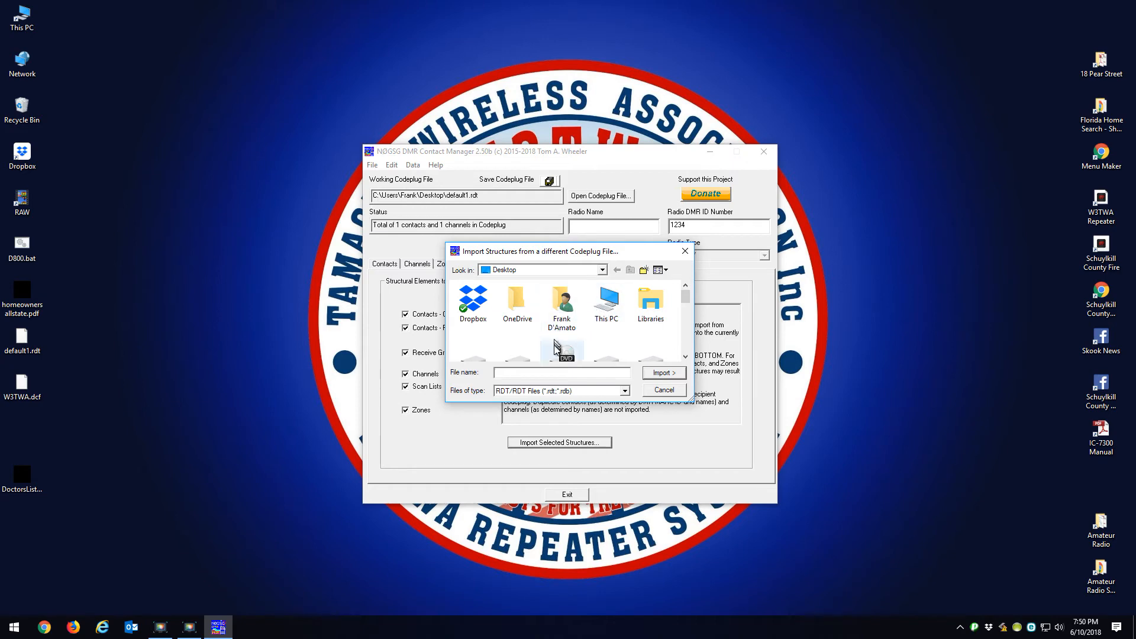
{"action": "mouse_move", "coordinate": [554, 343]}
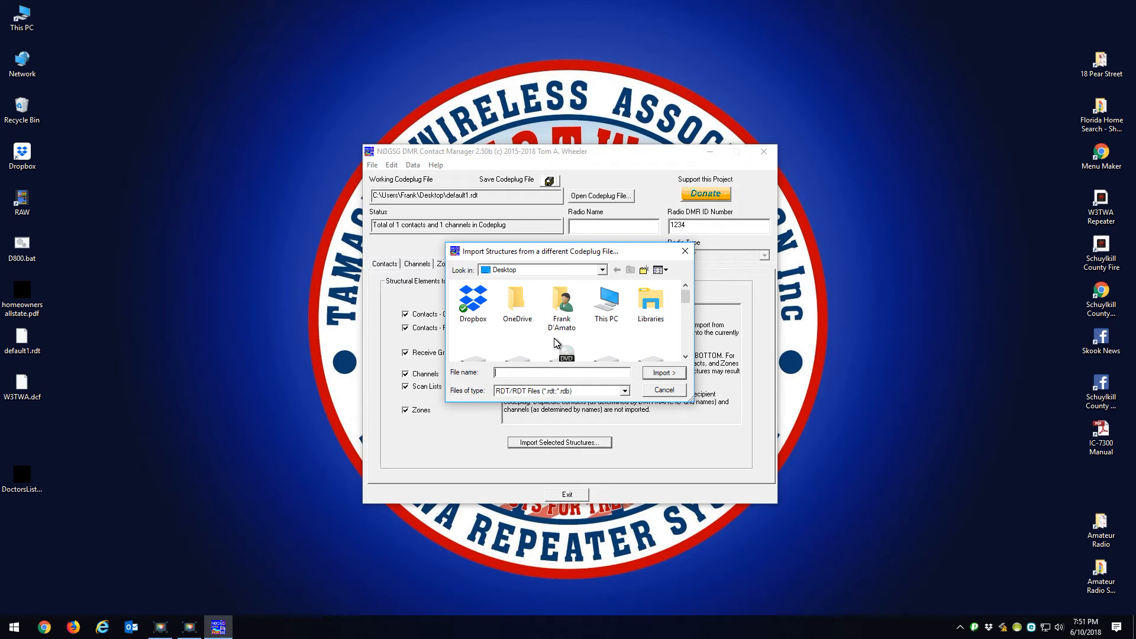
{"action": "mouse_move", "coordinate": [487, 406]}
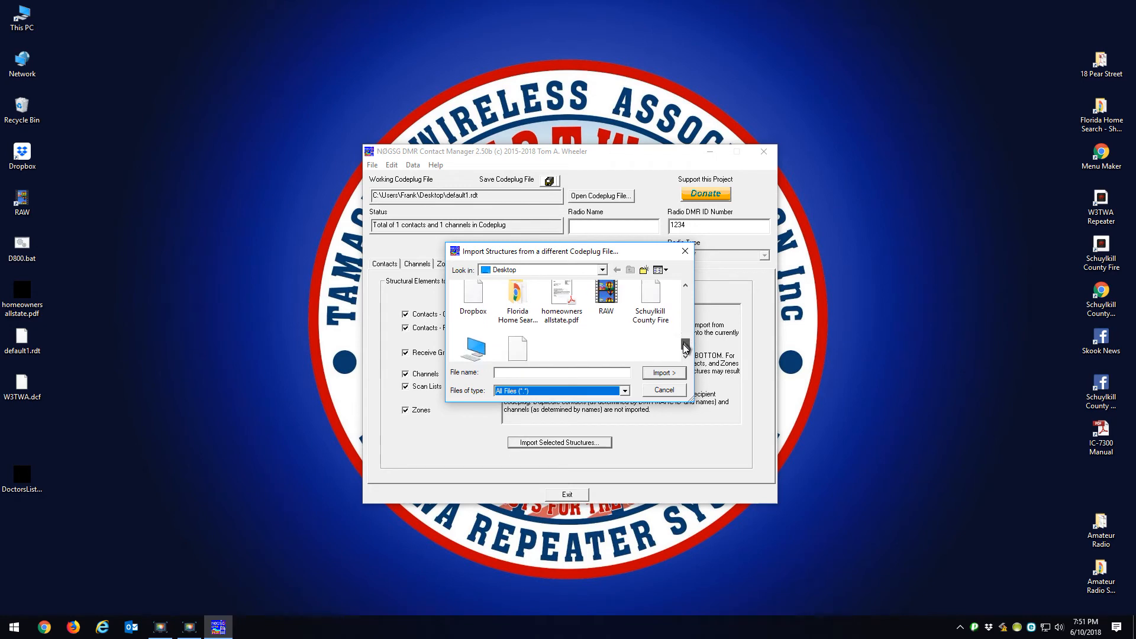
{"action": "left_click", "coordinate": [517, 340]}
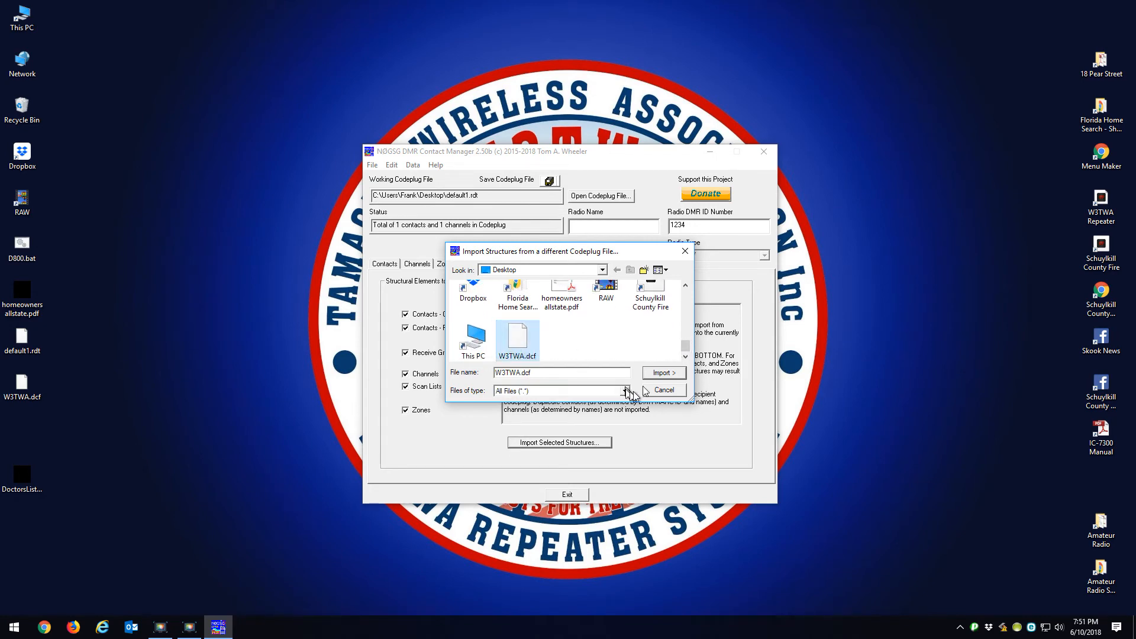
- Import the W3TWA structures, yielding 267 contacts and 26 channels, and dismiss the summary
{"action": "left_click", "coordinate": [663, 373]}
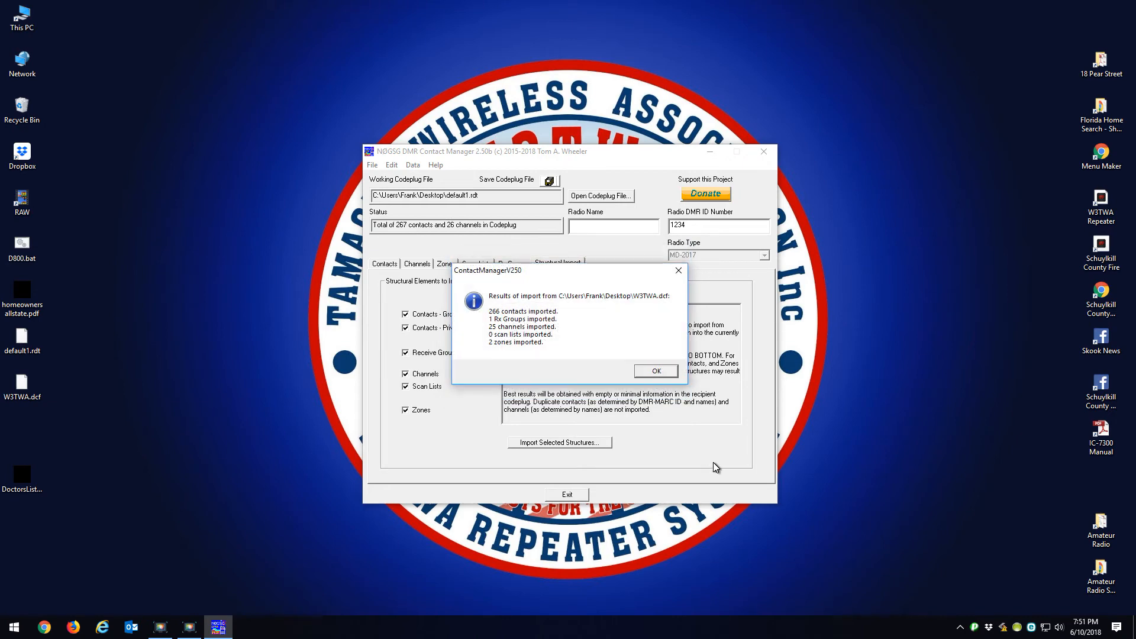
{"action": "mouse_move", "coordinate": [492, 318]}
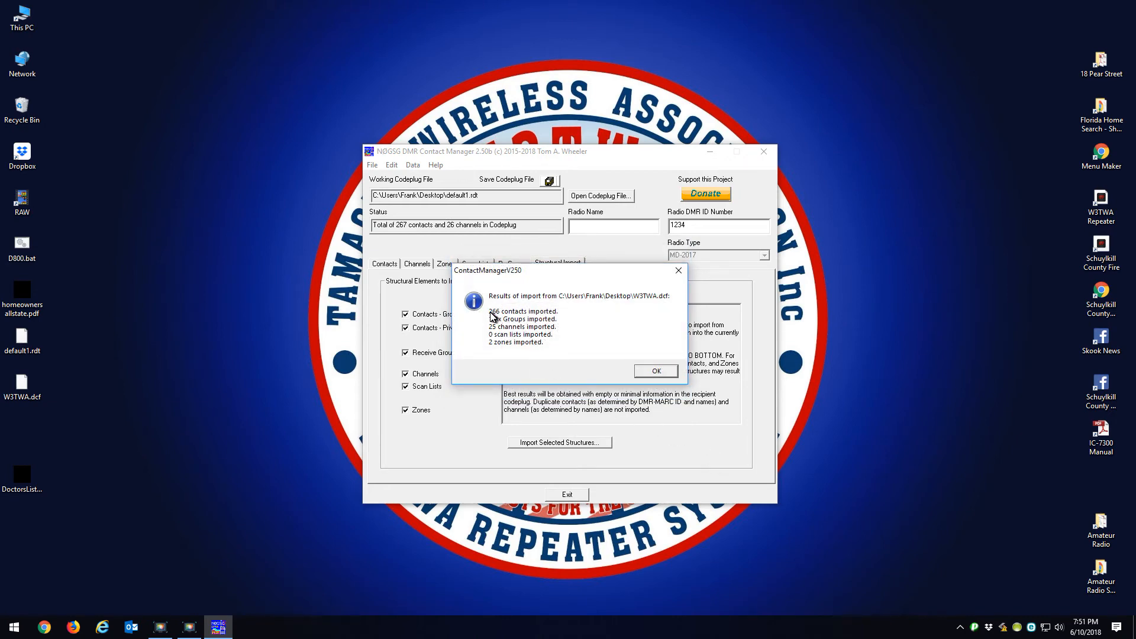
{"action": "mouse_move", "coordinate": [511, 327]}
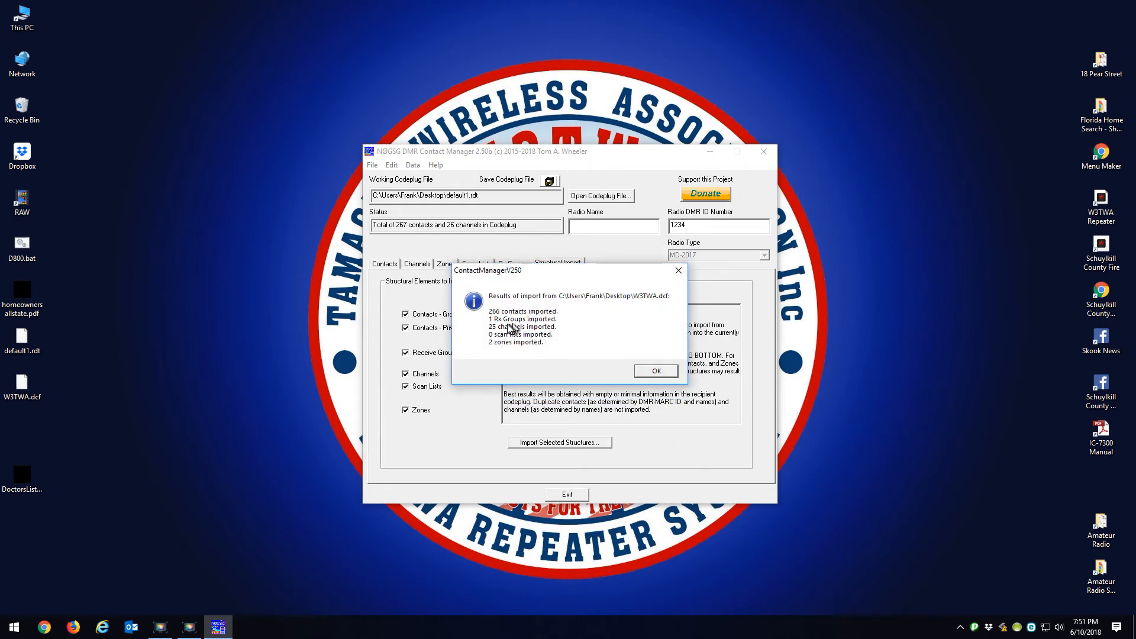
{"action": "mouse_move", "coordinate": [502, 355]}
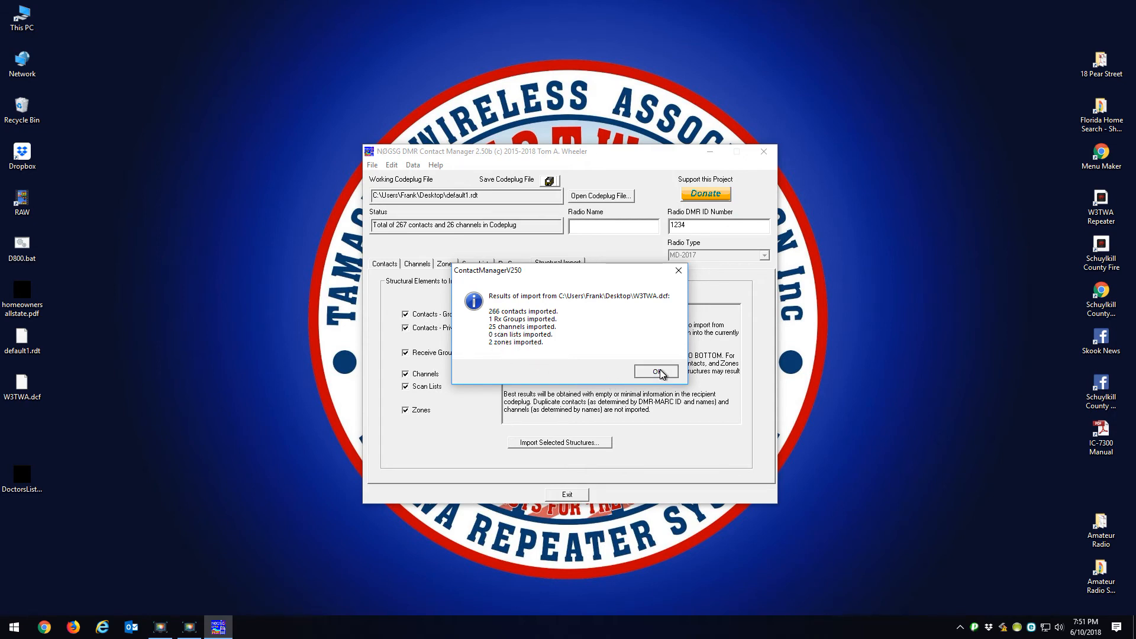
{"action": "left_click", "coordinate": [654, 371]}
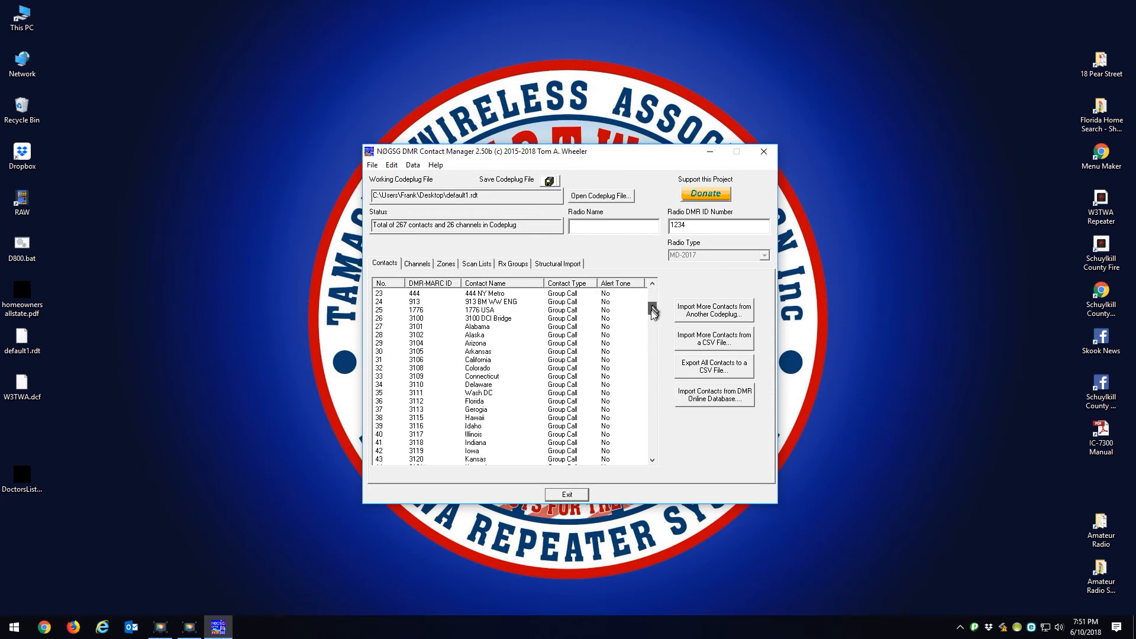
- Review the imported contacts and channels, then step through the TWA FM and TWA DMR zones
{"action": "scroll", "scroll_direction": "down", "scroll_amount": 3}
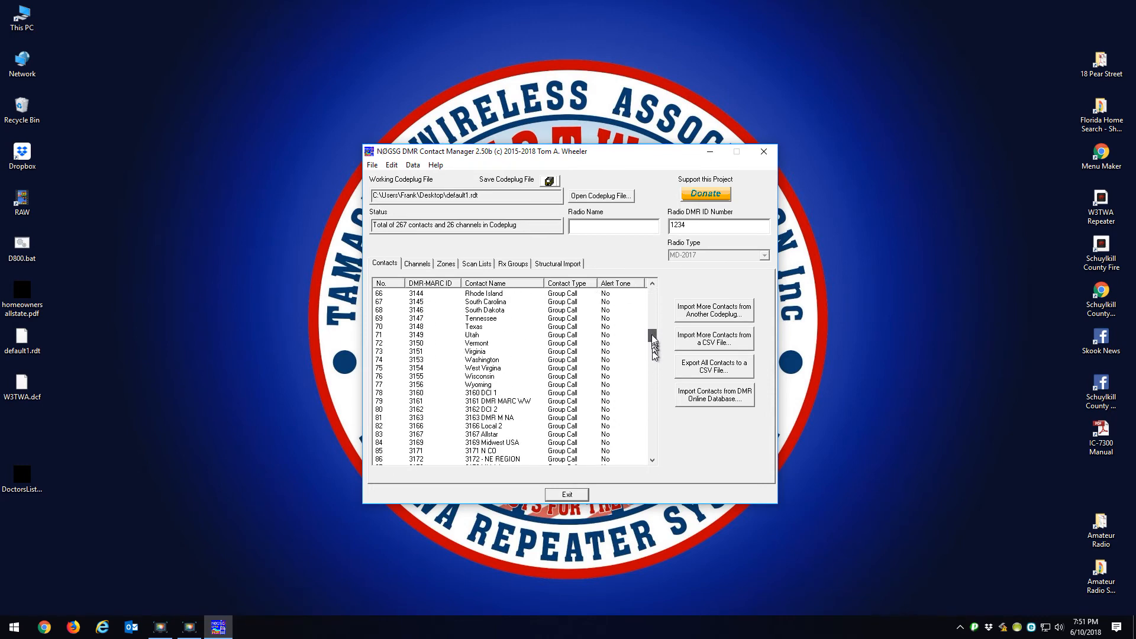
{"action": "left_click", "coordinate": [650, 294]}
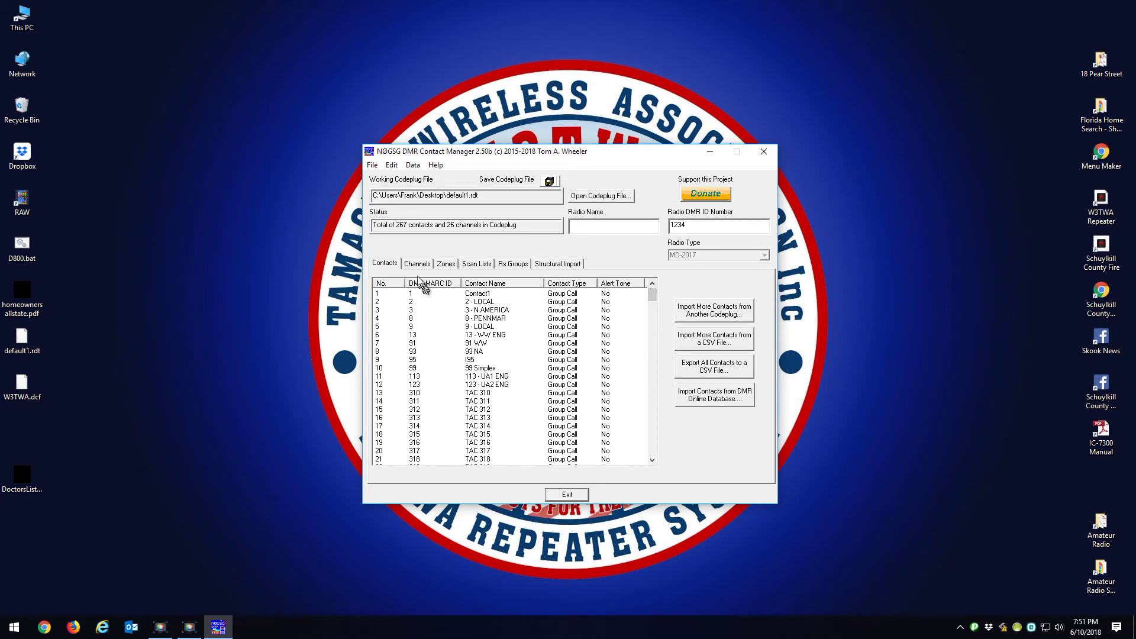
{"action": "left_click", "coordinate": [417, 263]}
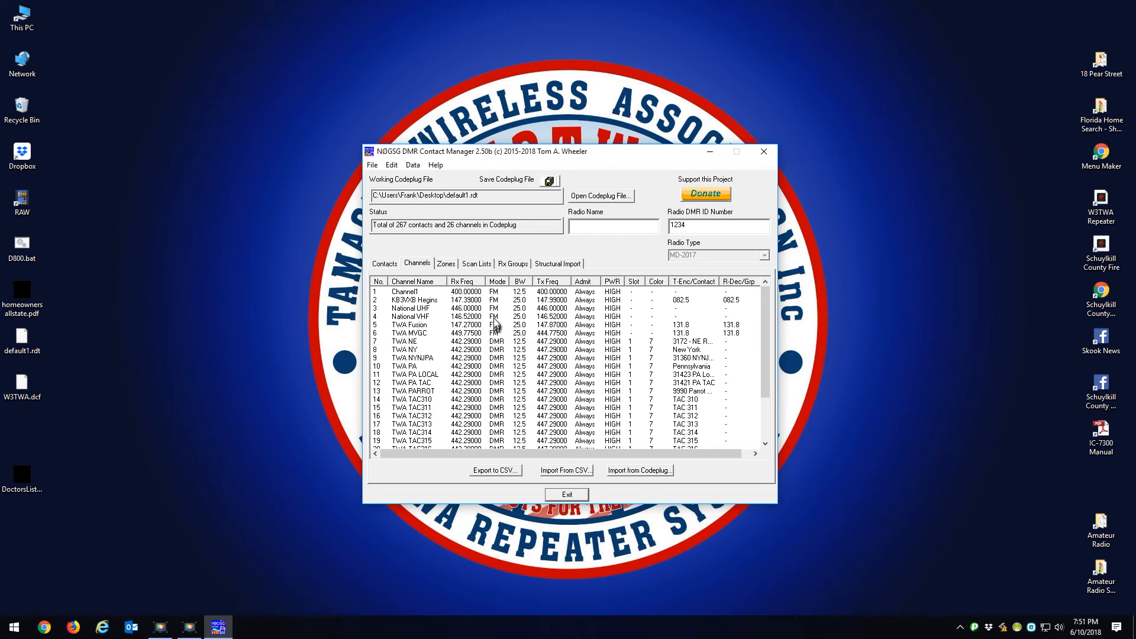
{"action": "left_click", "coordinate": [446, 263]}
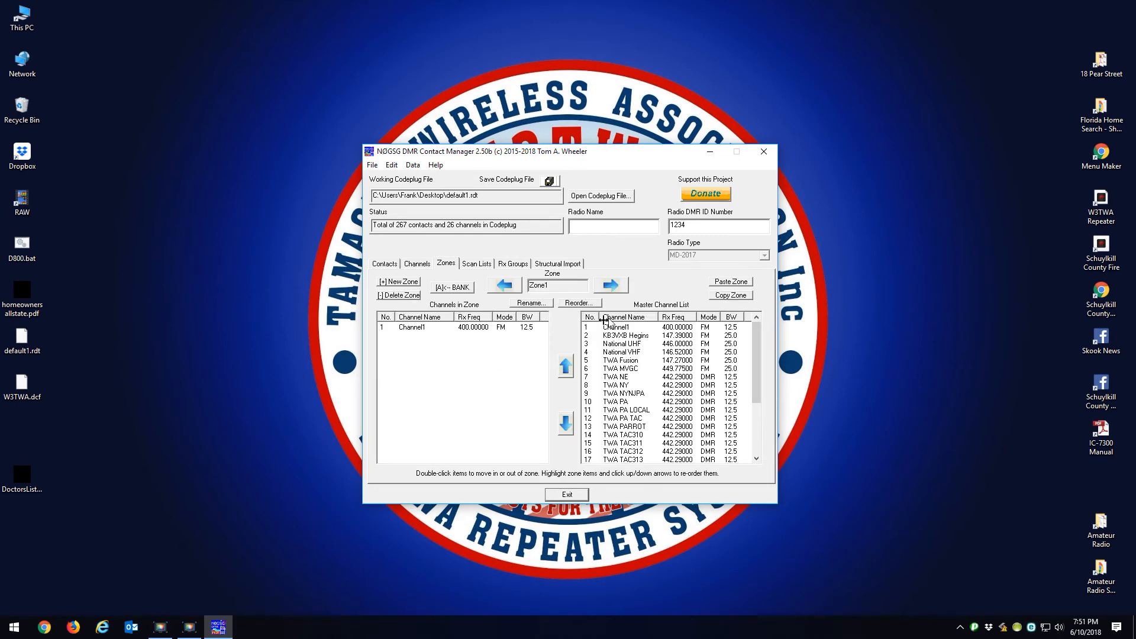
{"action": "left_click", "coordinate": [610, 284]}
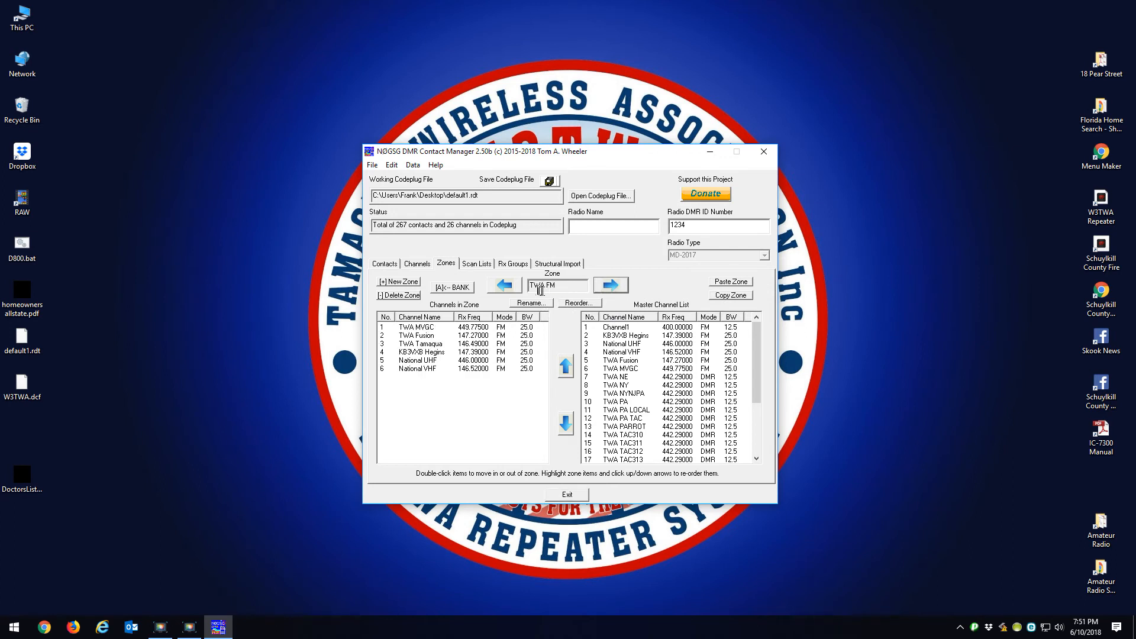
{"action": "mouse_move", "coordinate": [594, 304]}
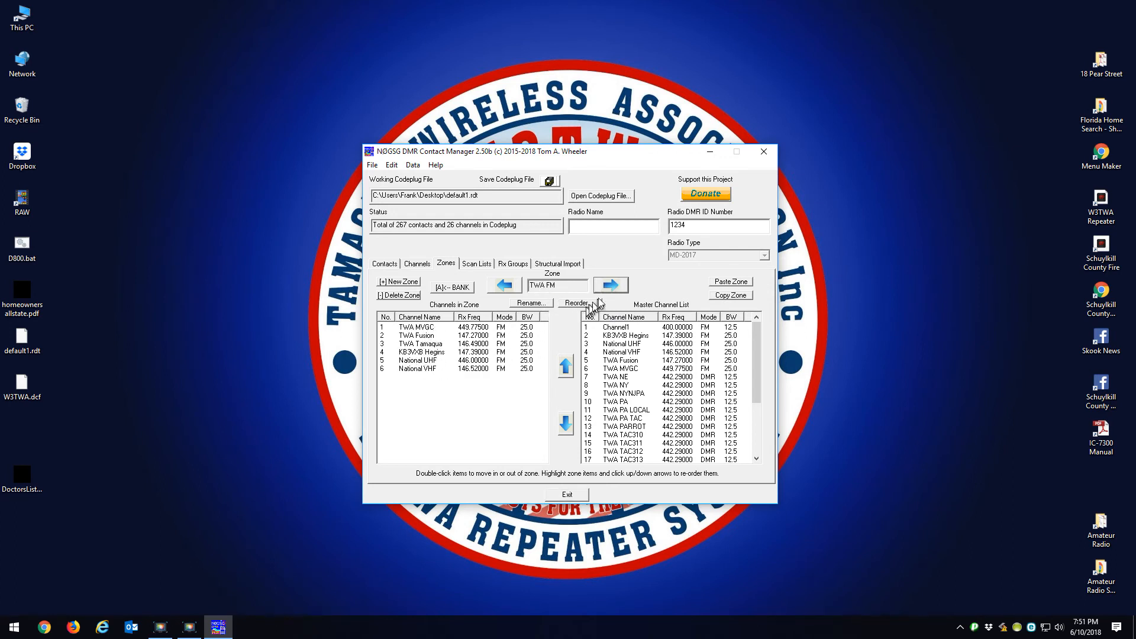
{"action": "left_click", "coordinate": [609, 284]}
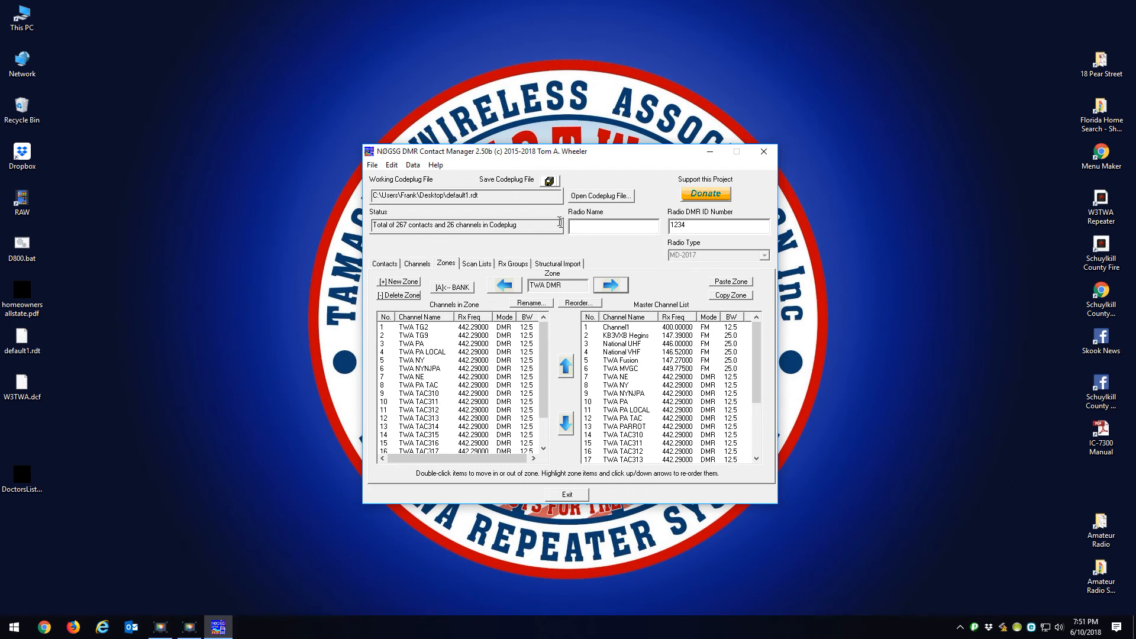
- Save the updated default1 codeplug and relaunch CPS 2017 from the Start menu
{"action": "left_click", "coordinate": [548, 180]}
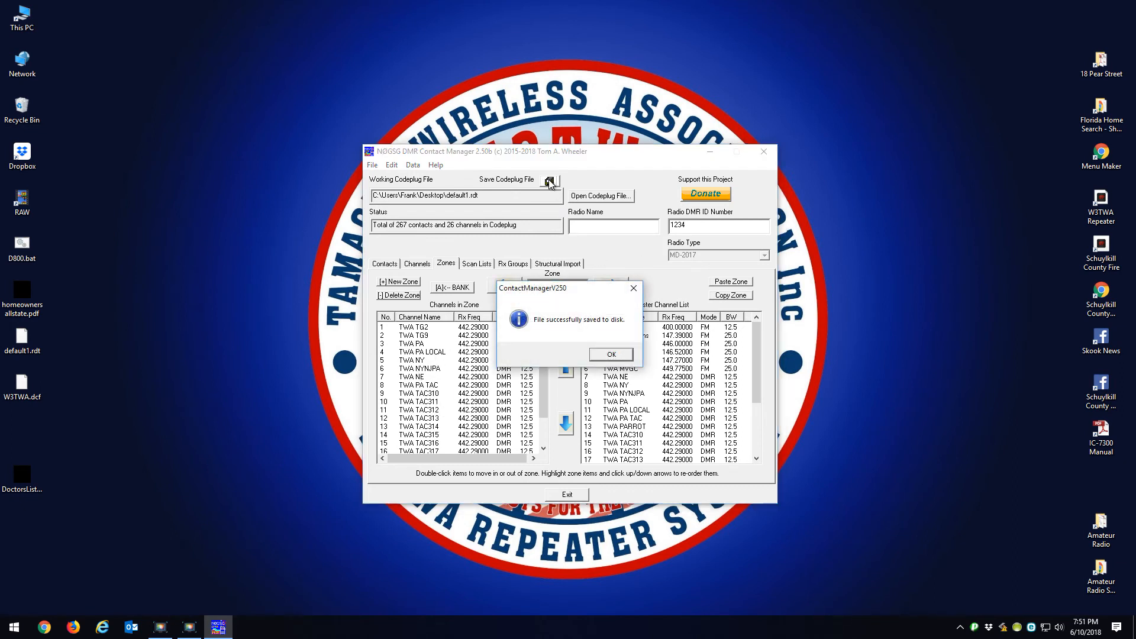
{"action": "left_click", "coordinate": [609, 353]}
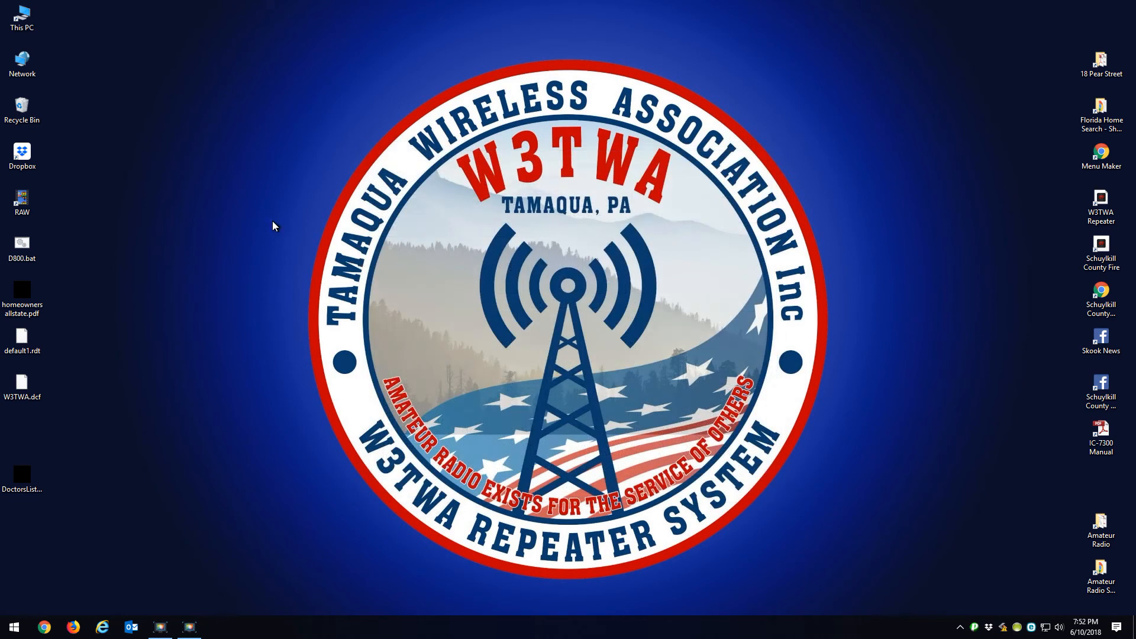
{"action": "left_click", "coordinate": [13, 627]}
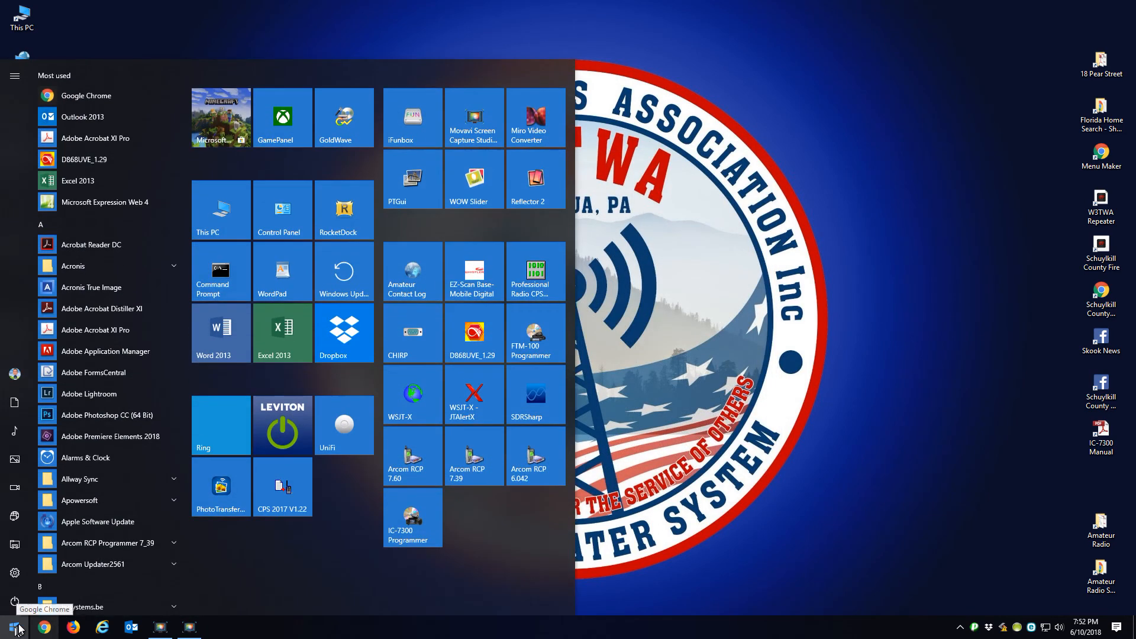
{"action": "left_click", "coordinate": [281, 486]}
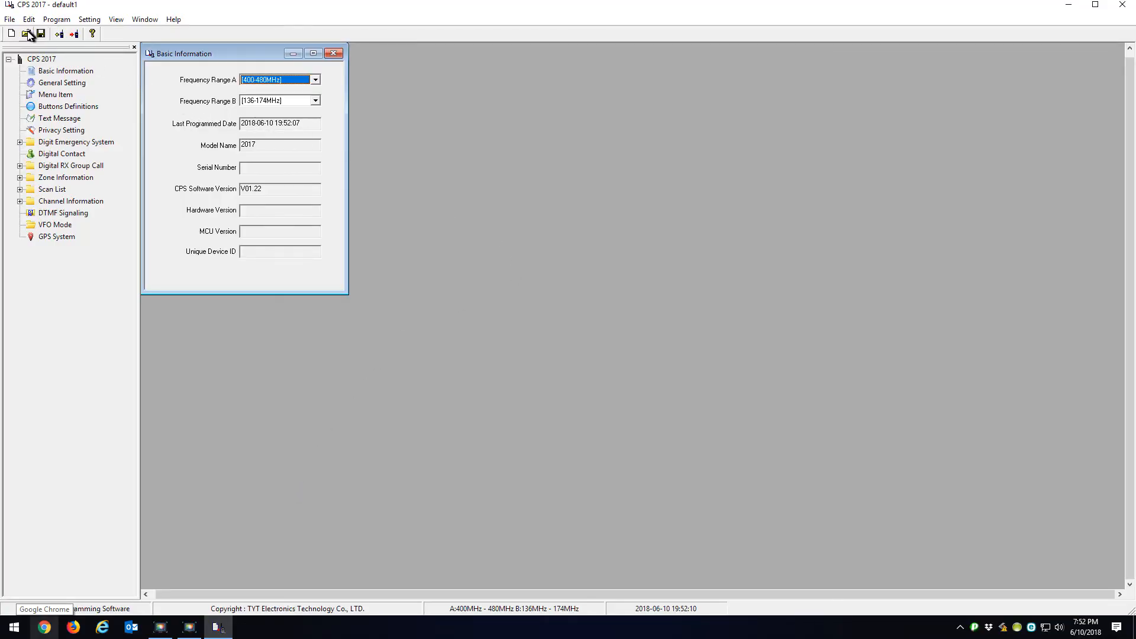
- Open default1.rdt from the Desktop and expand its imported TWA channels and zones
{"action": "left_click", "coordinate": [27, 34]}
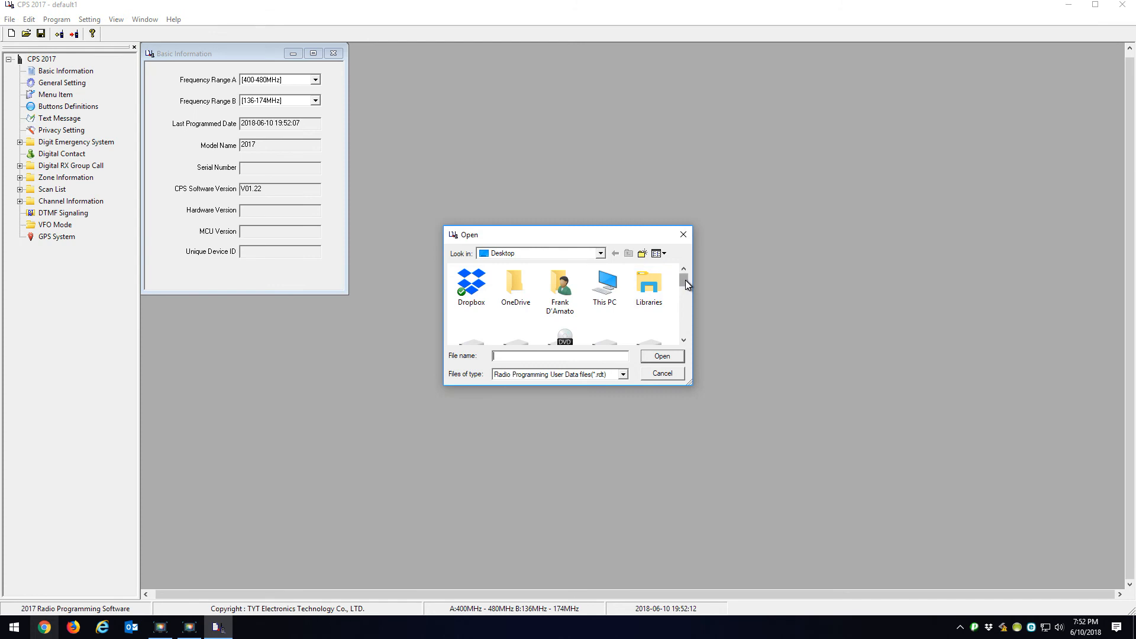
{"action": "scroll", "scroll_direction": "down", "scroll_amount": 3}
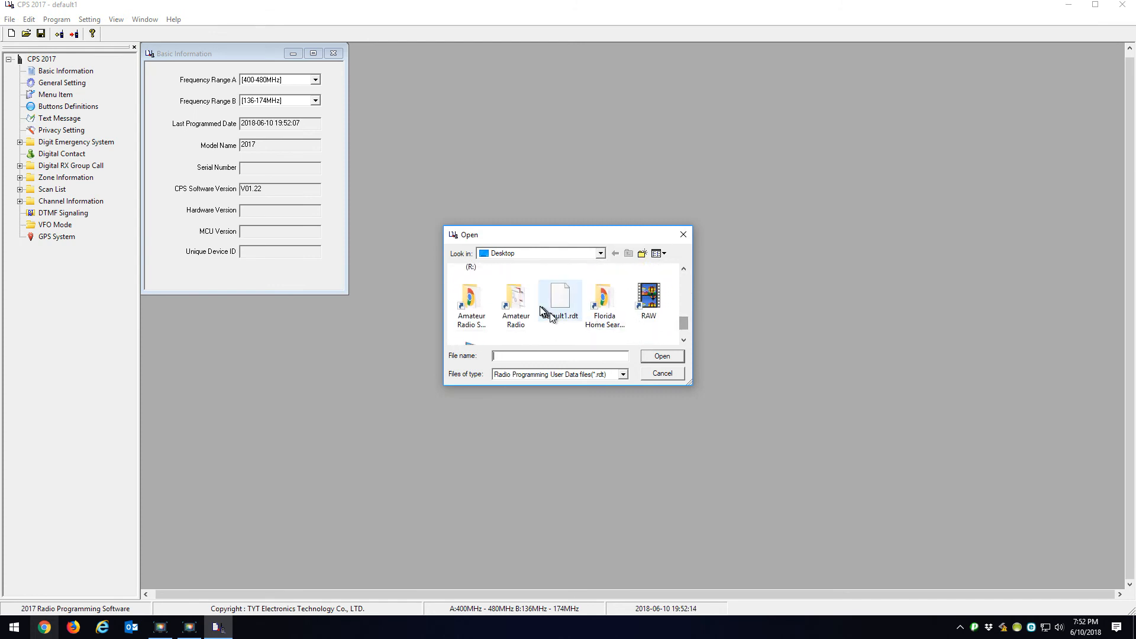
{"action": "left_click", "coordinate": [560, 297]}
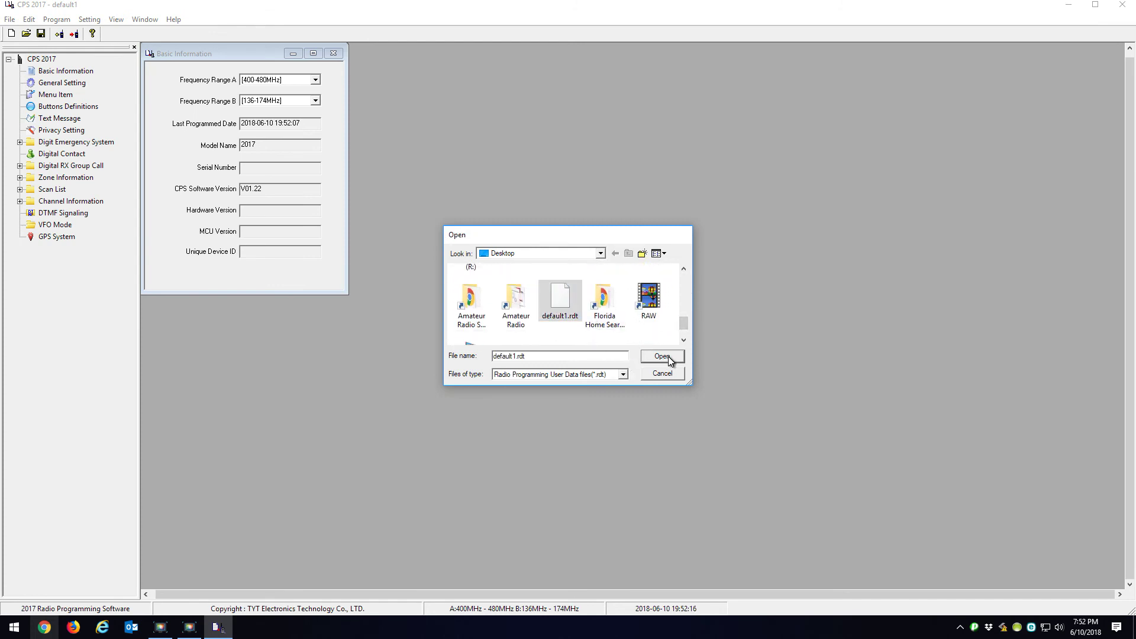
{"action": "left_click", "coordinate": [660, 356]}
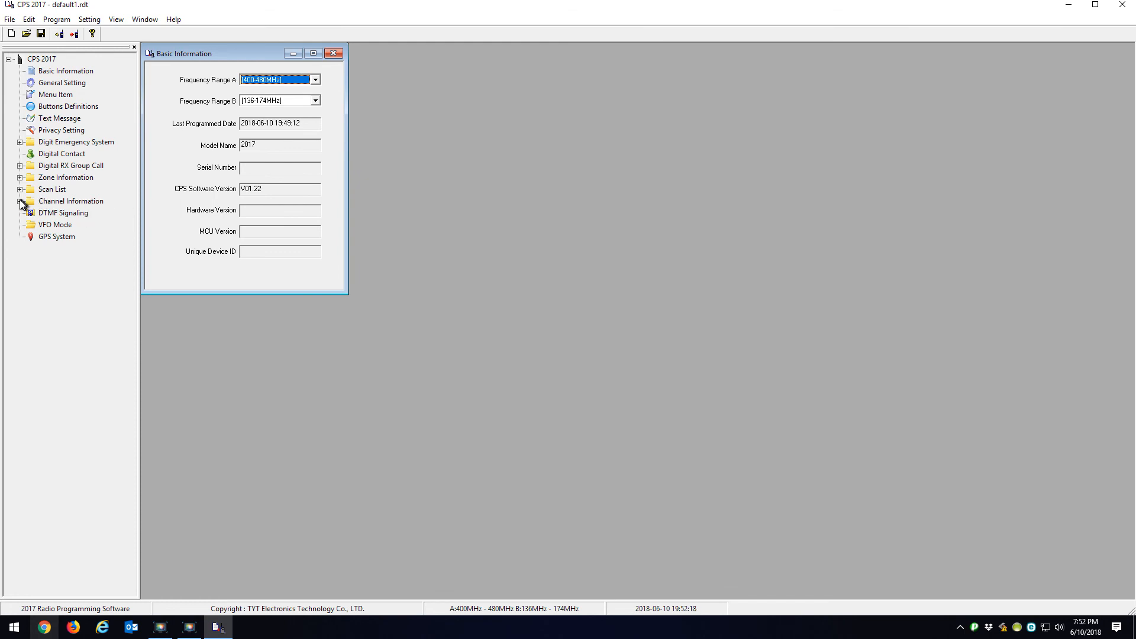
{"action": "left_click", "coordinate": [22, 201]}
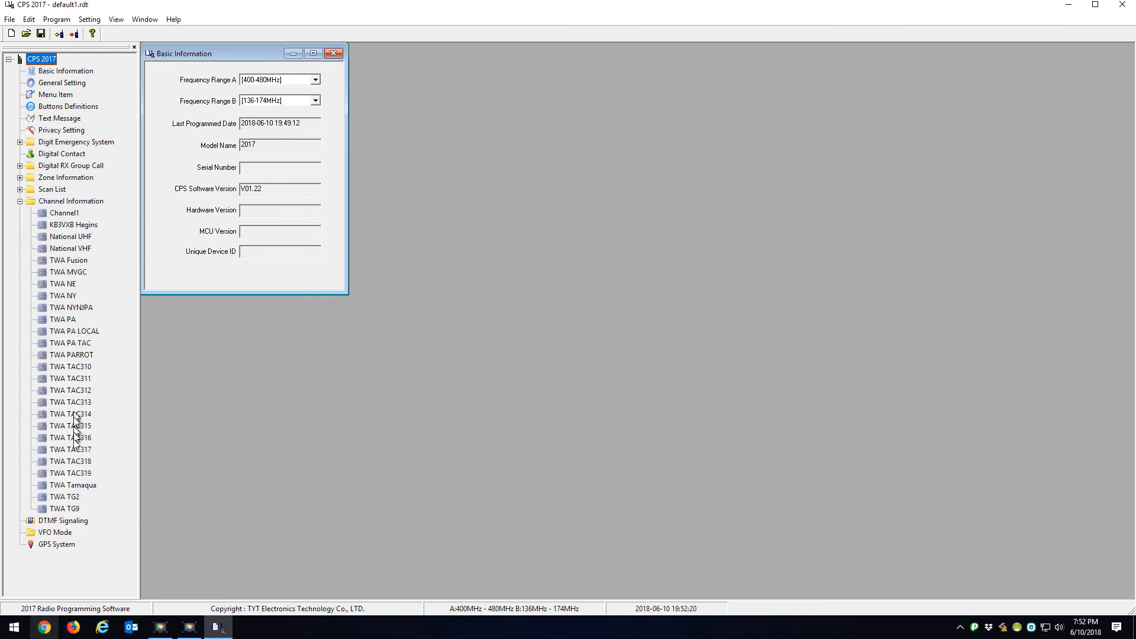
{"action": "mouse_move", "coordinate": [77, 238]}
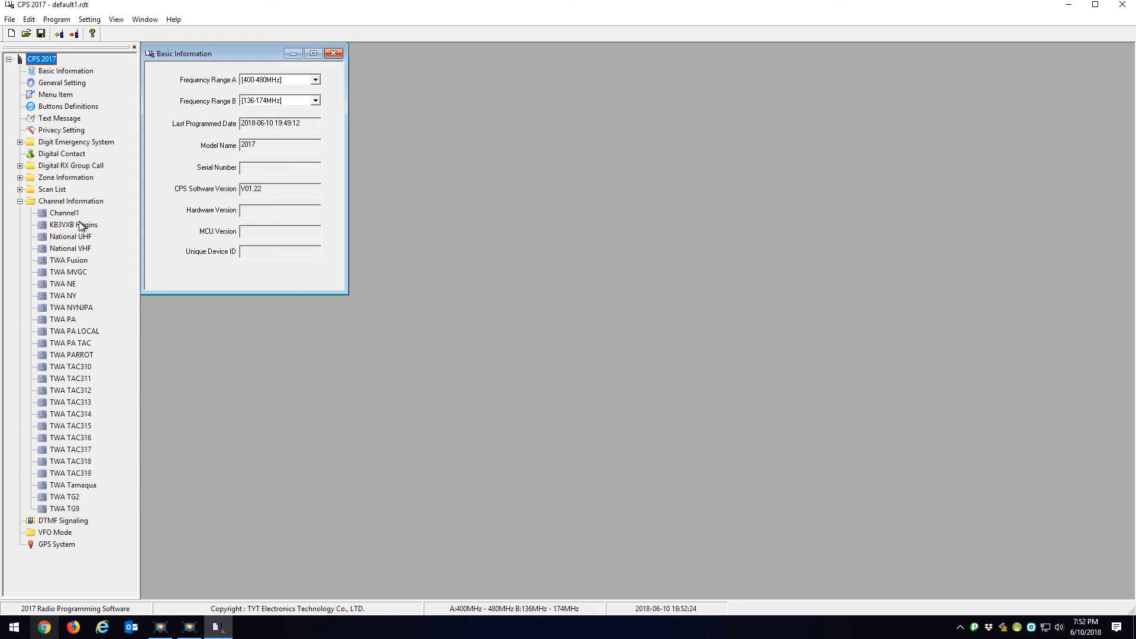
{"action": "left_click", "coordinate": [20, 176]}
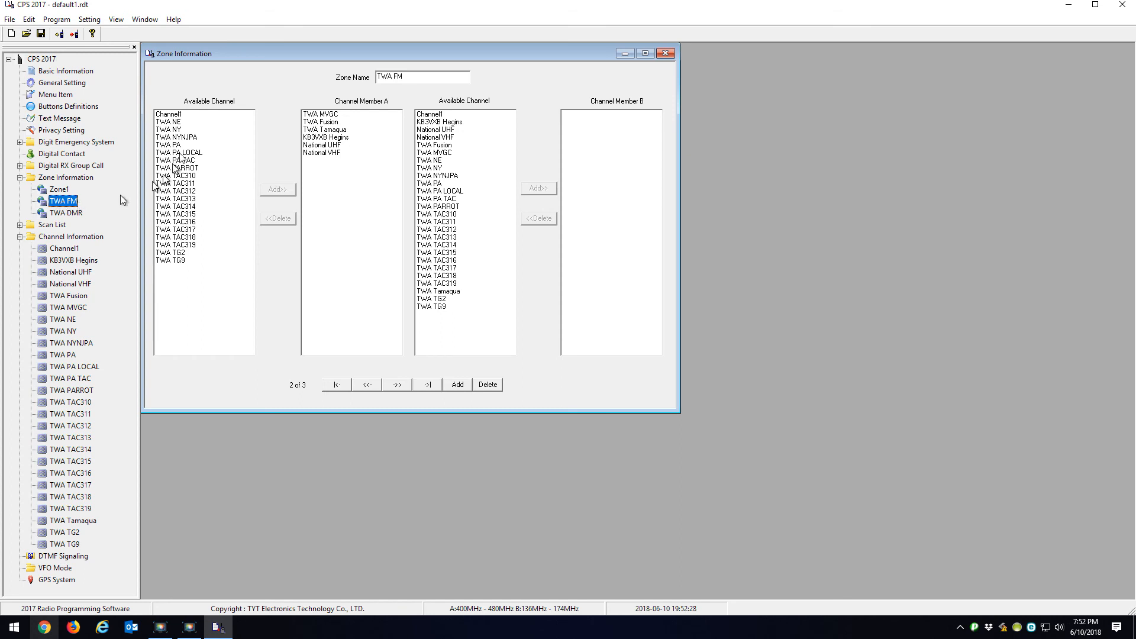
{"action": "mouse_move", "coordinate": [94, 240]}
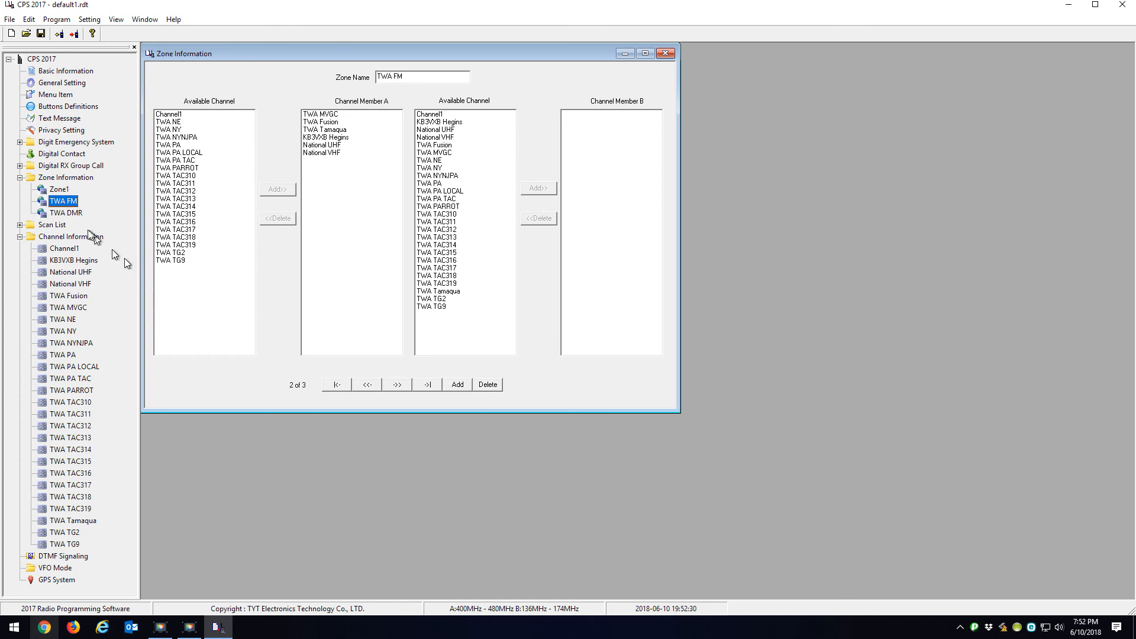
{"action": "mouse_move", "coordinate": [128, 208]}
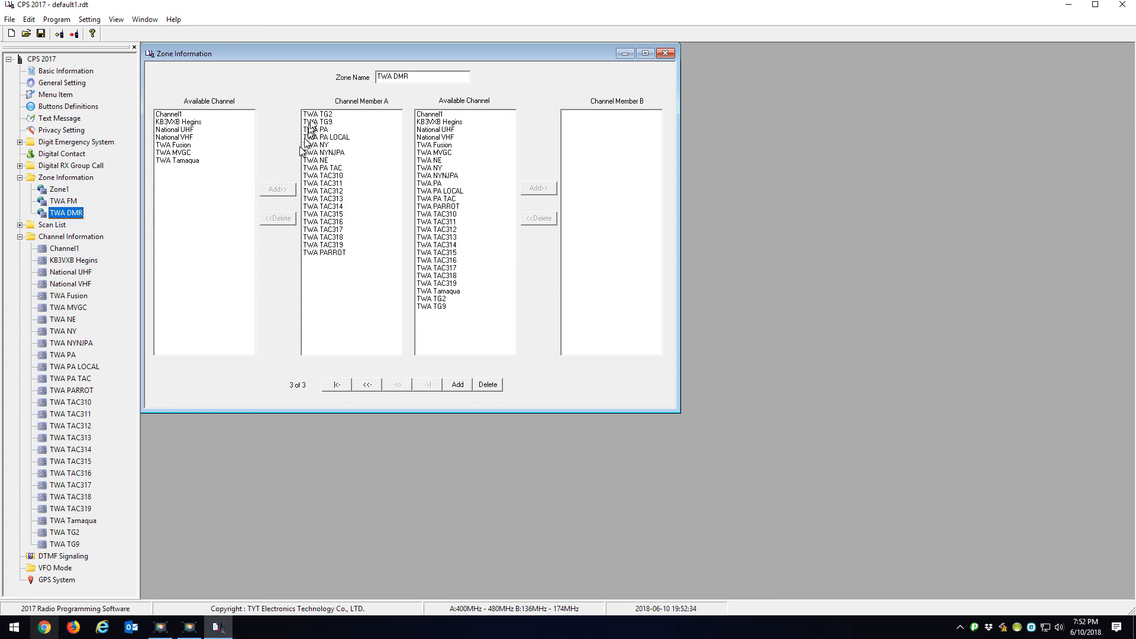
{"action": "mouse_move", "coordinate": [279, 583]}
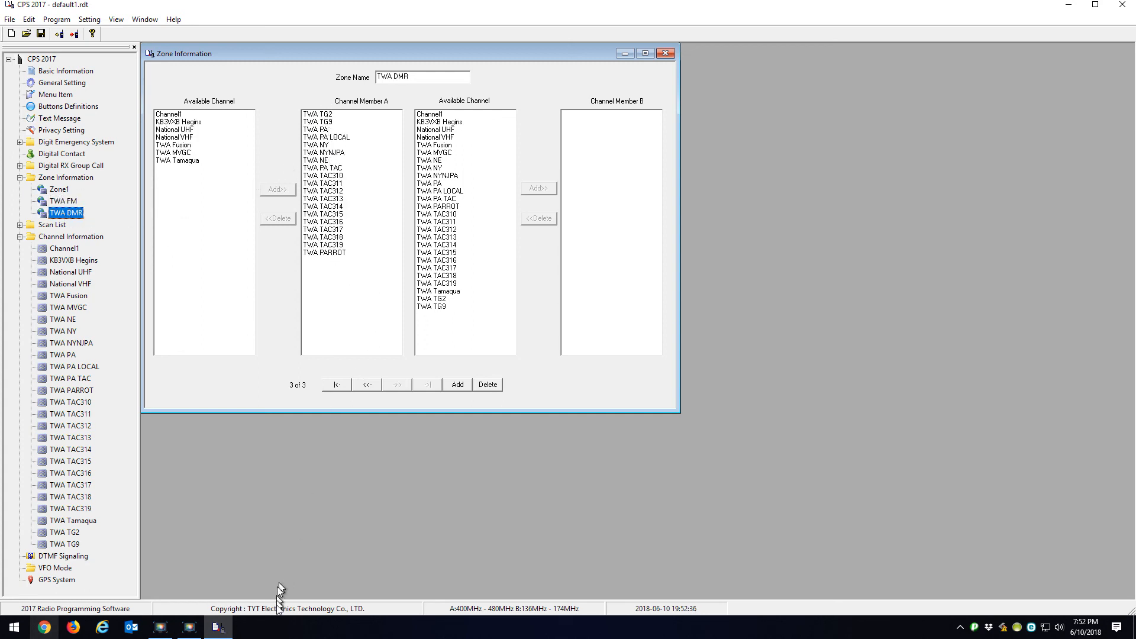
{"action": "mouse_move", "coordinate": [511, 455]}
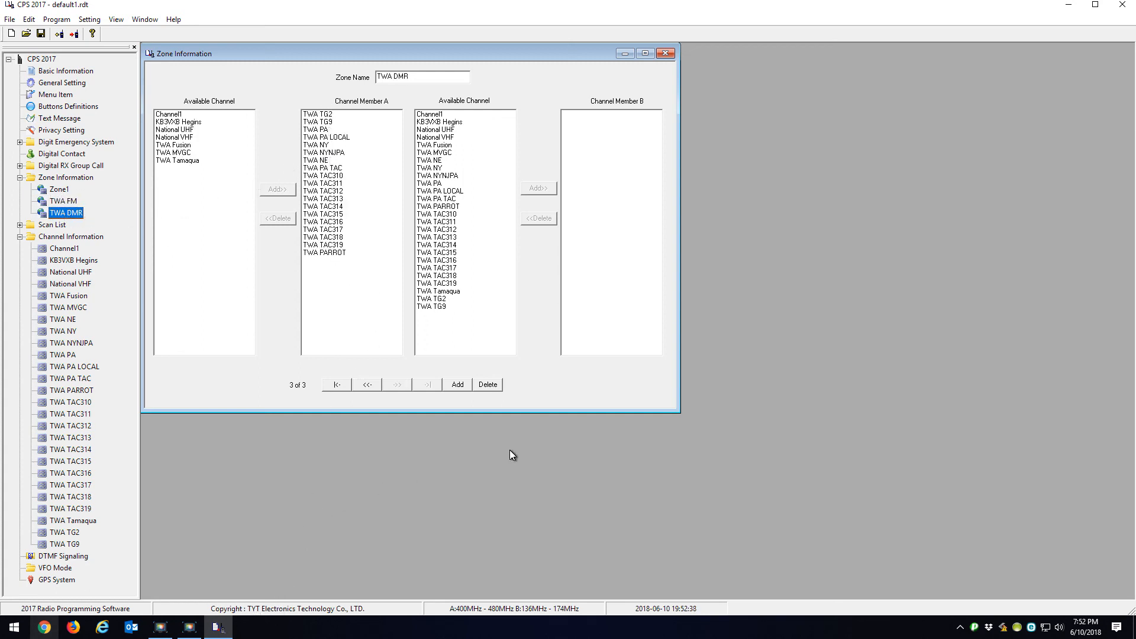